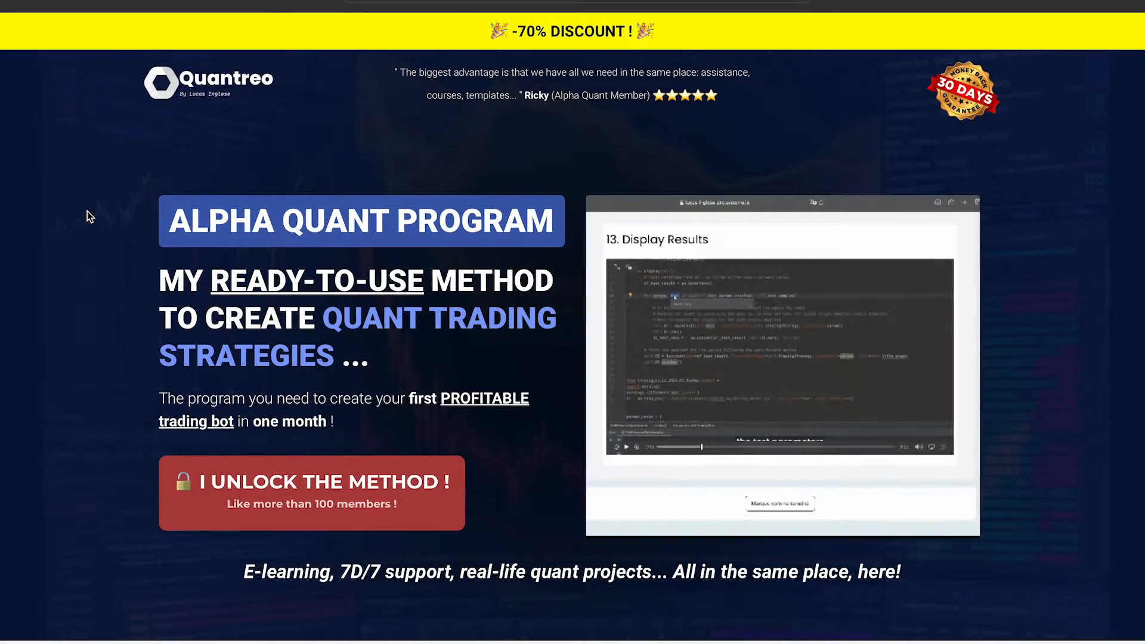
scroll(down, 3)
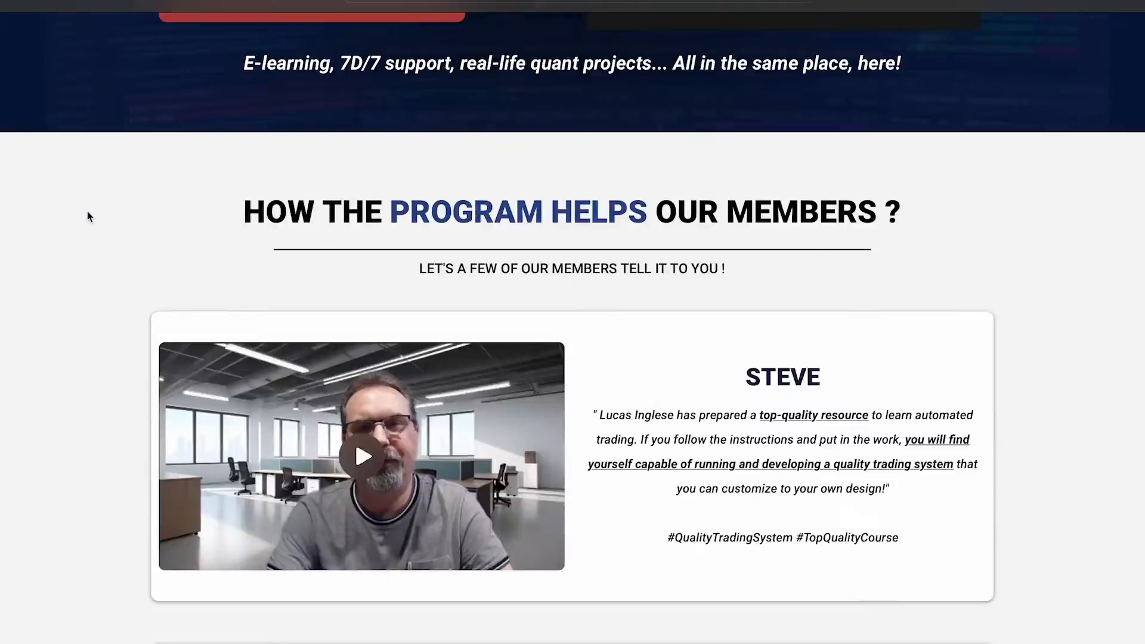
scroll(down, 3)
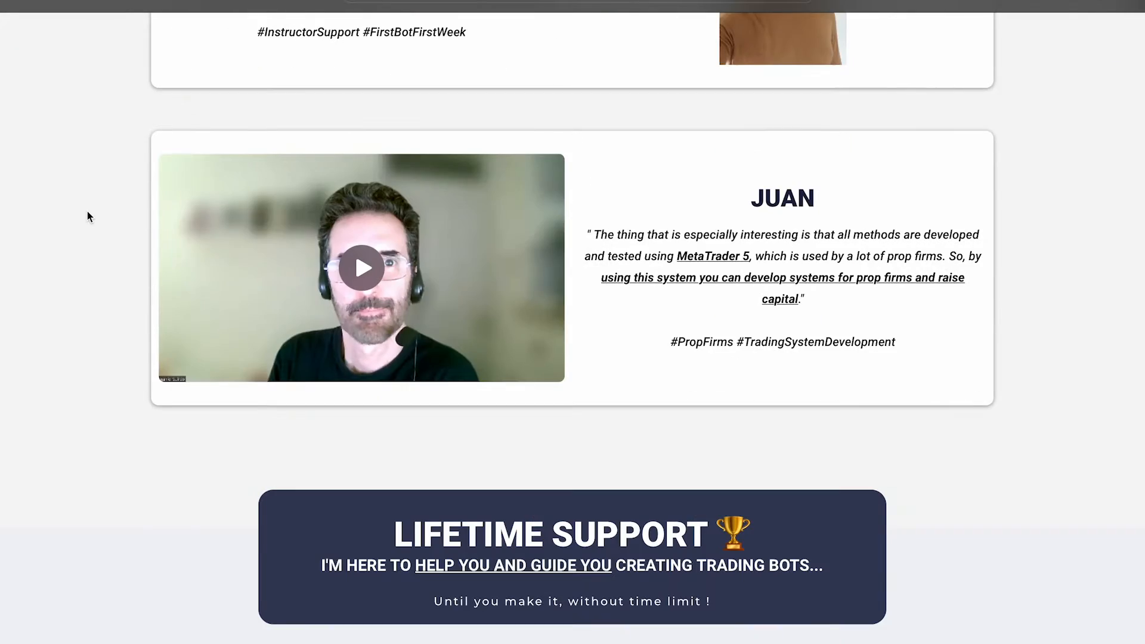
scroll(up, 3)
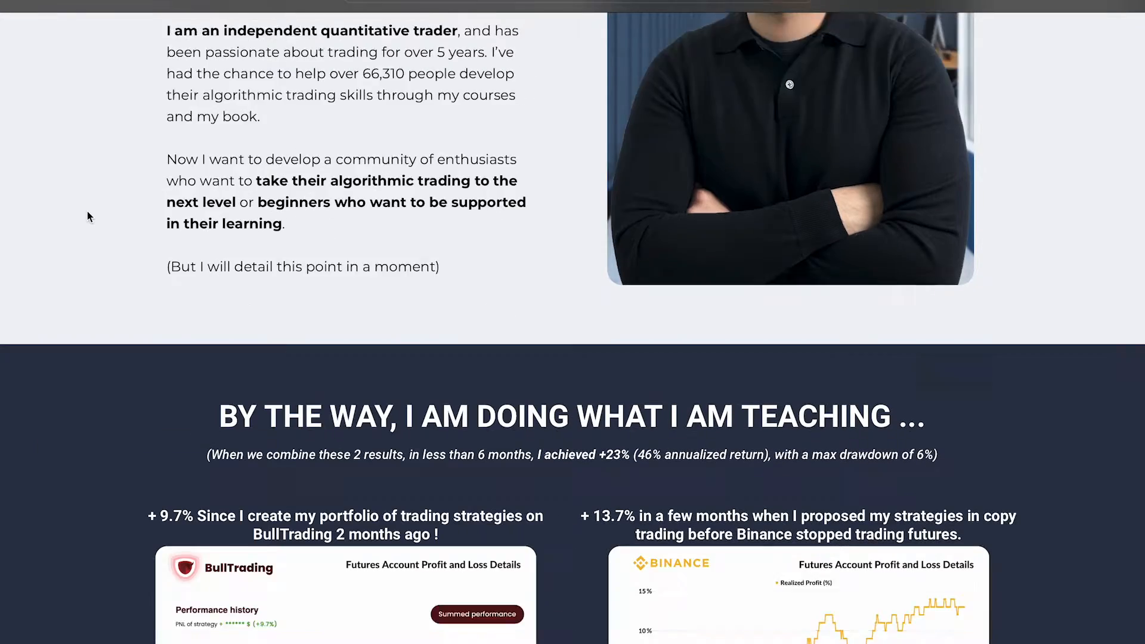
scroll(down, 3)
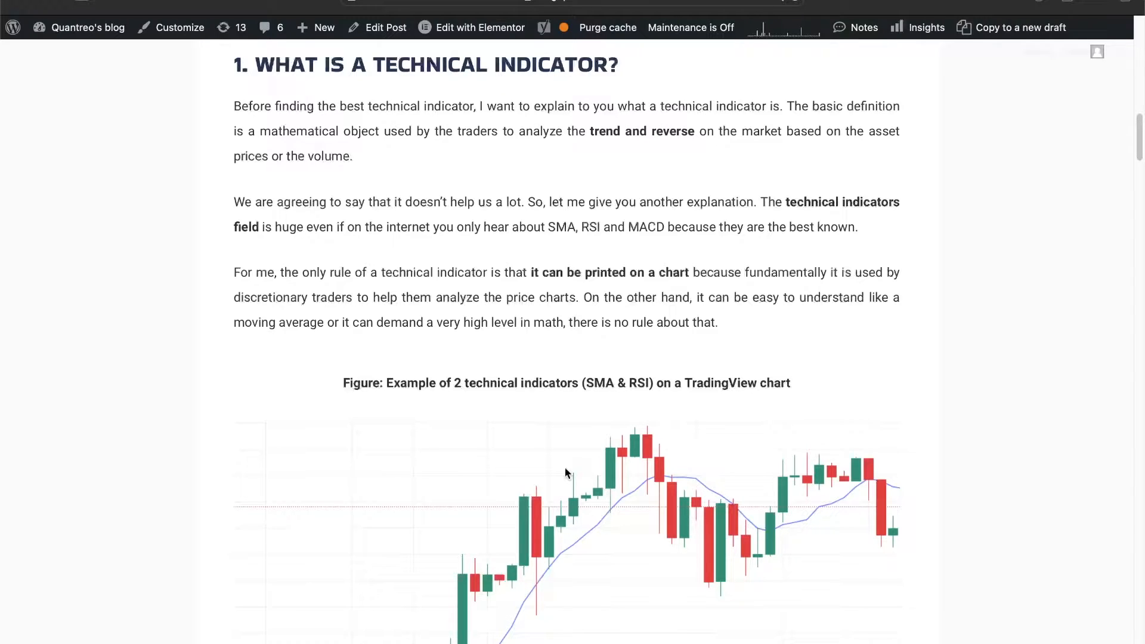
mouse_move(523, 412)
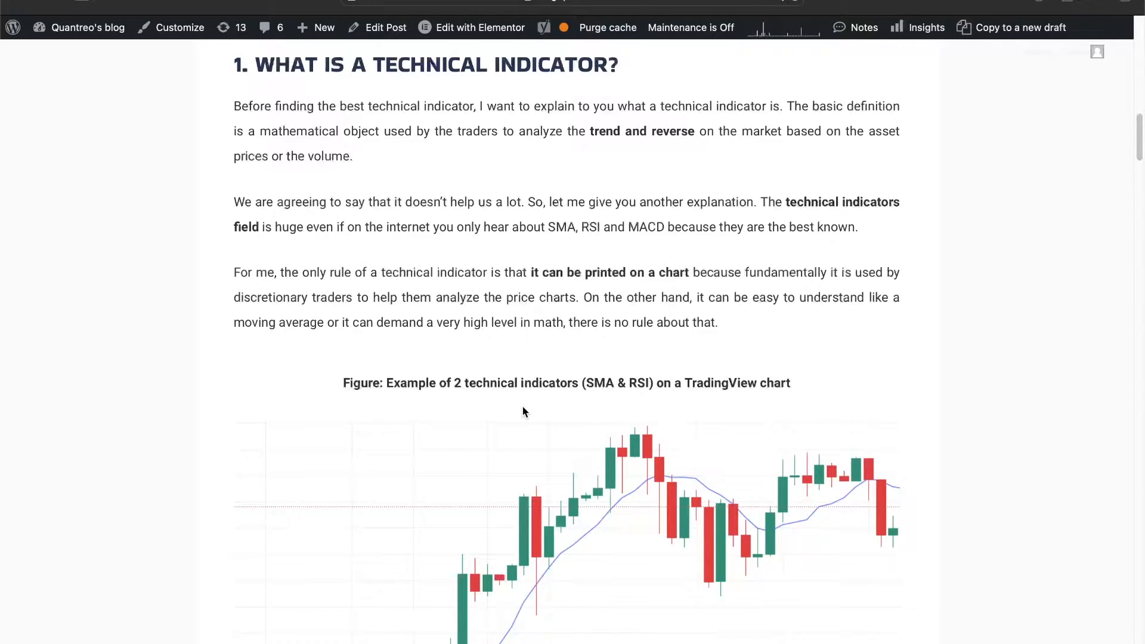
mouse_move(530, 410)
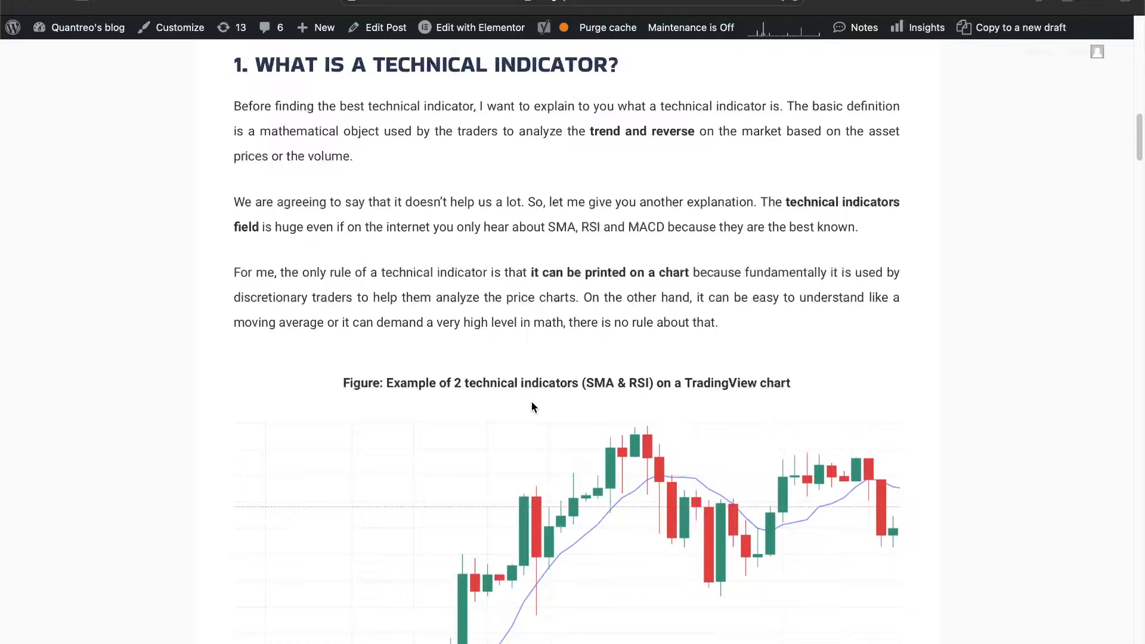
scroll(down, 3)
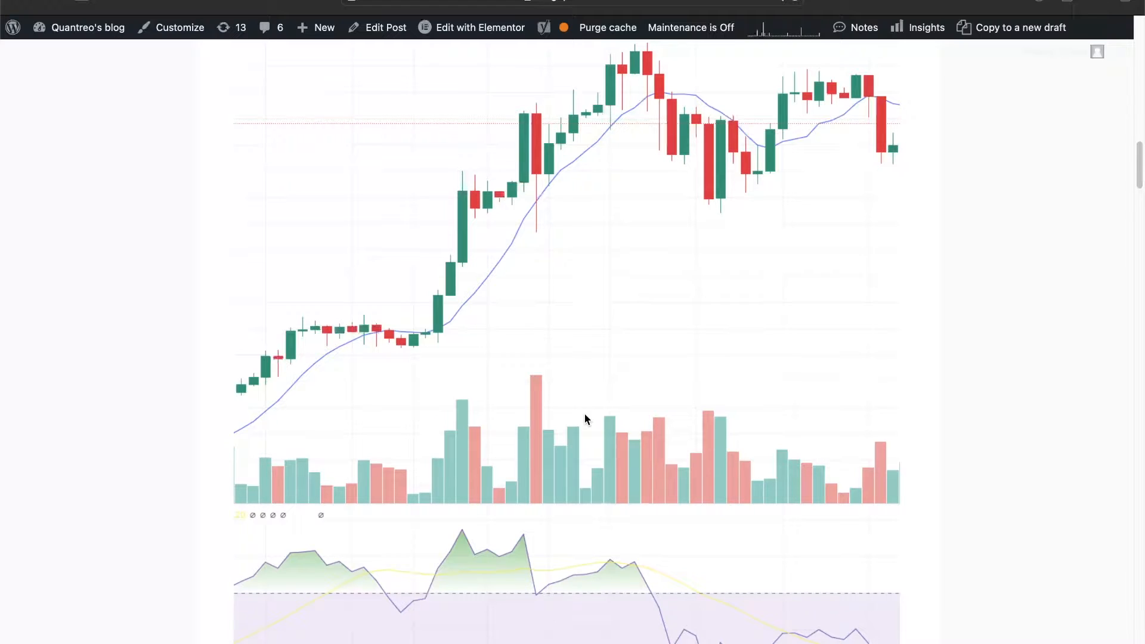
mouse_move(421, 320)
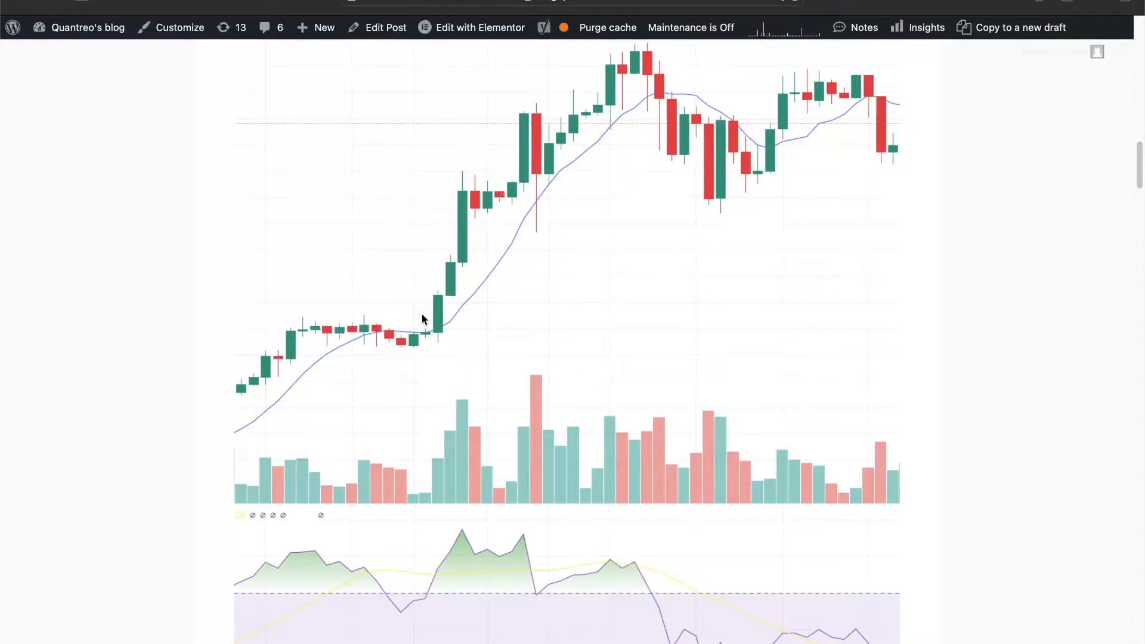
mouse_move(467, 310)
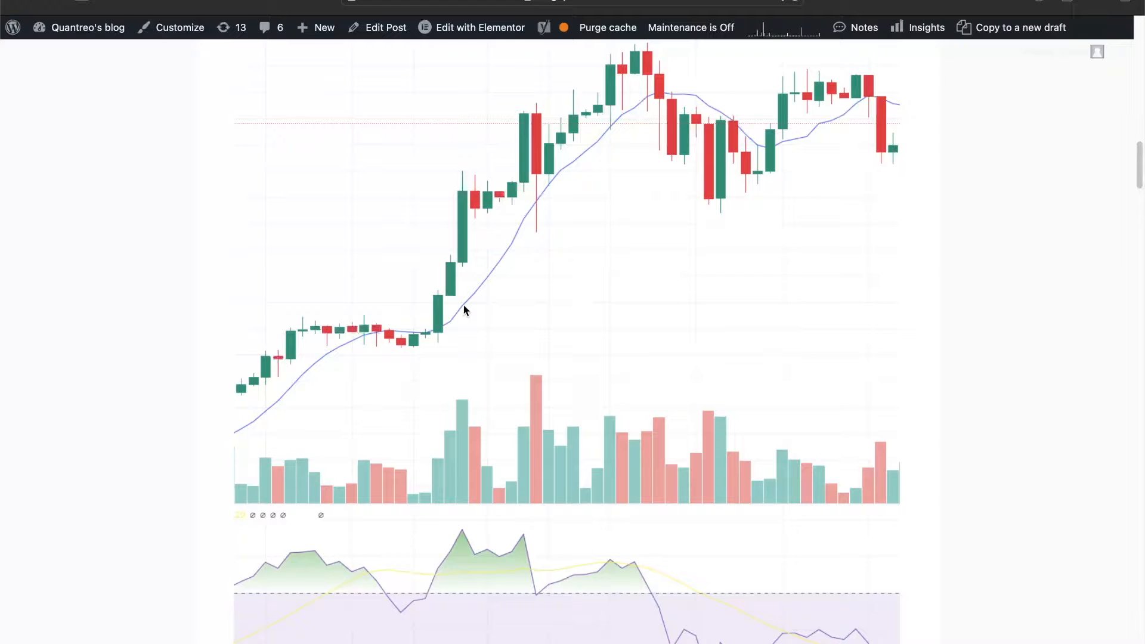
mouse_move(482, 288)
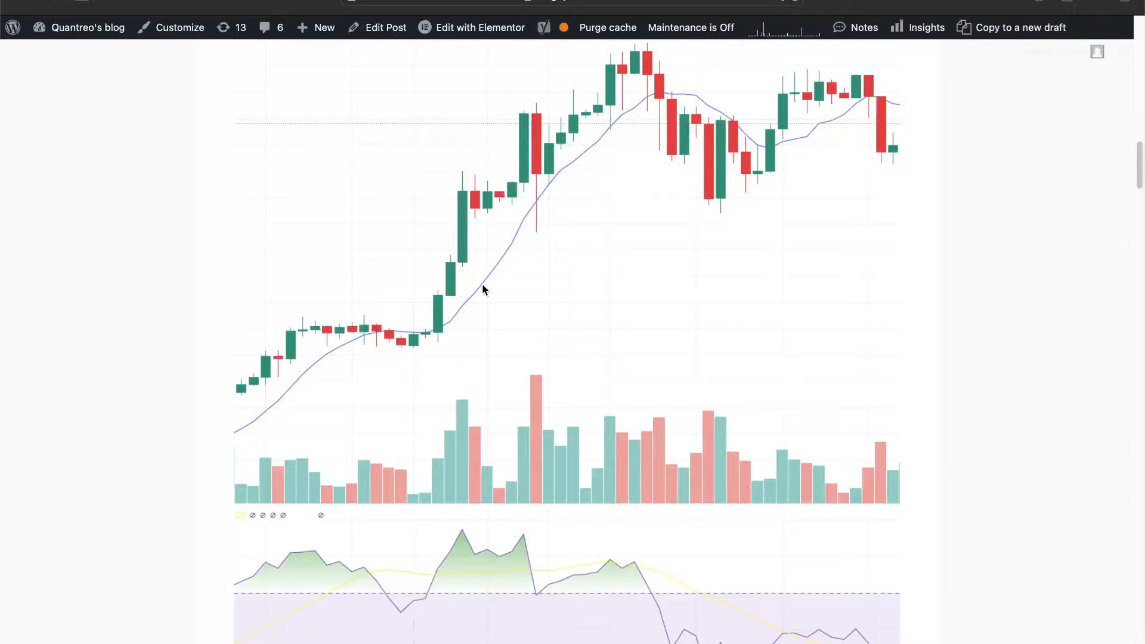
mouse_move(369, 337)
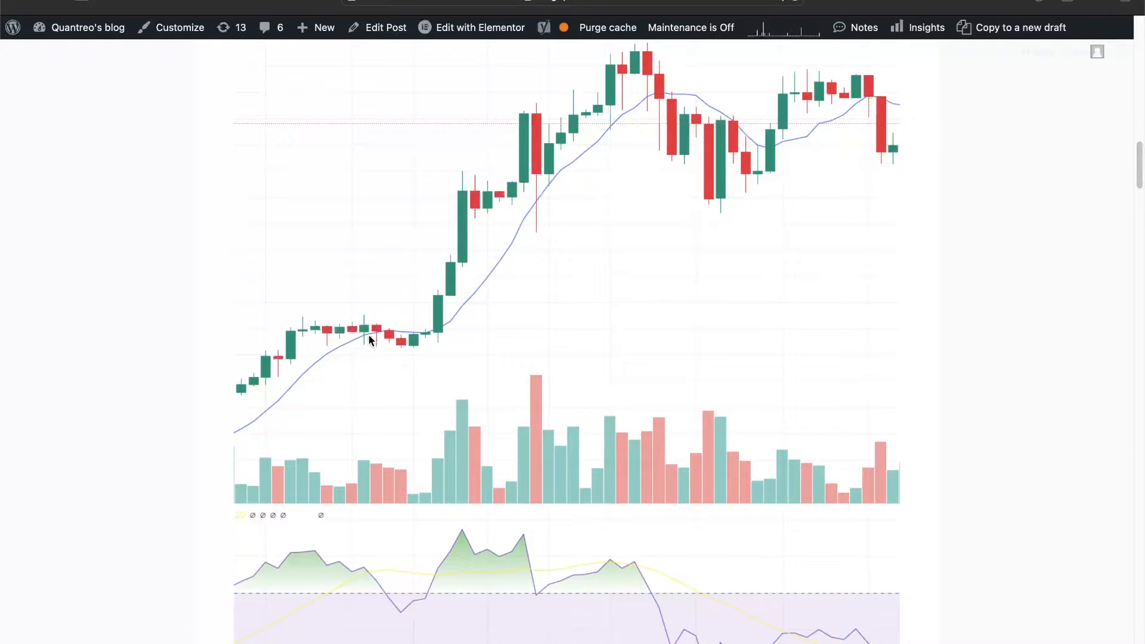
mouse_move(358, 349)
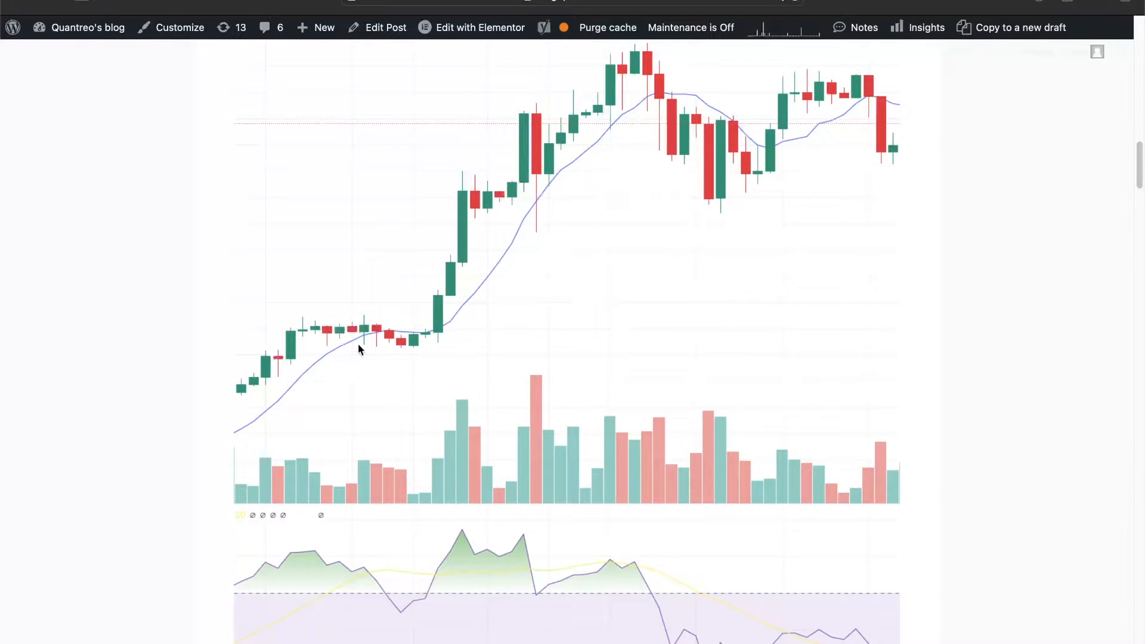
mouse_move(468, 307)
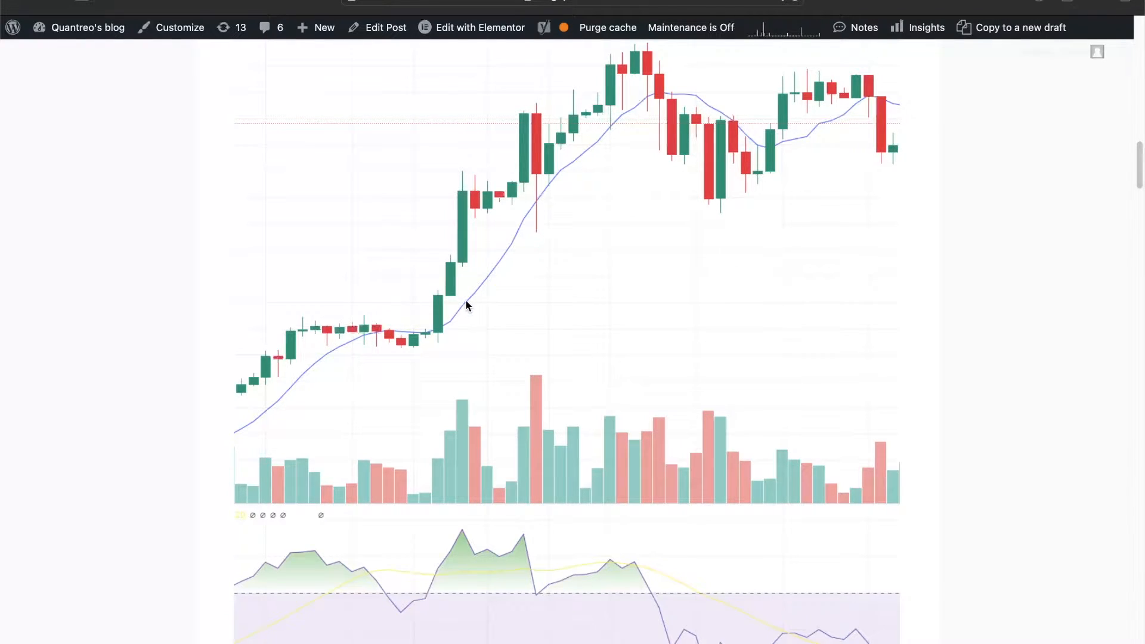
mouse_move(481, 300)
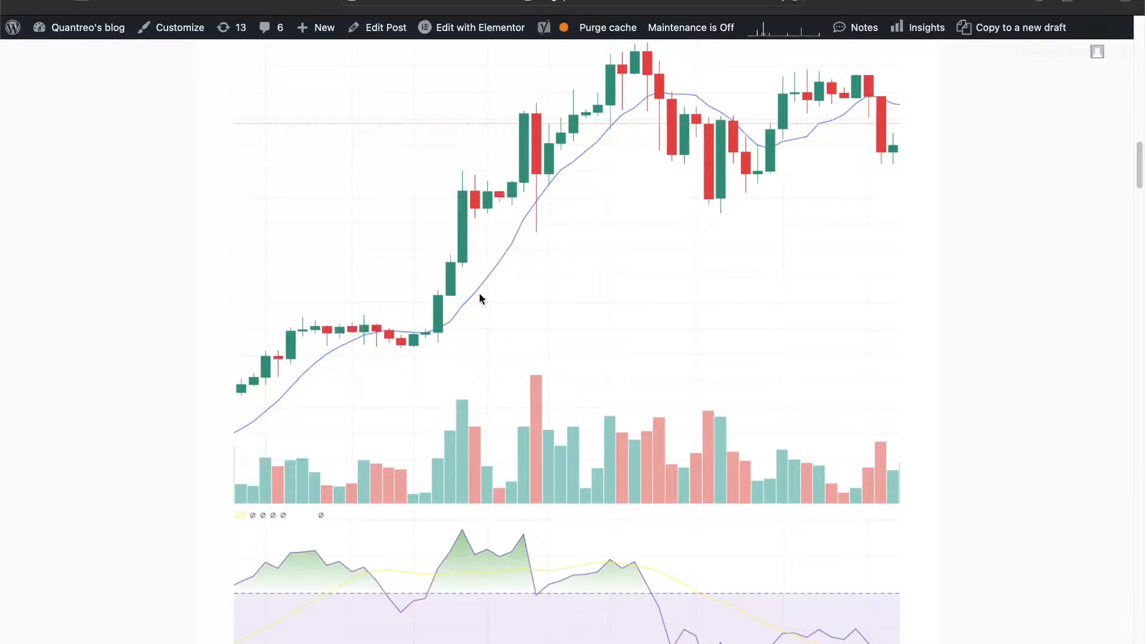
mouse_move(470, 310)
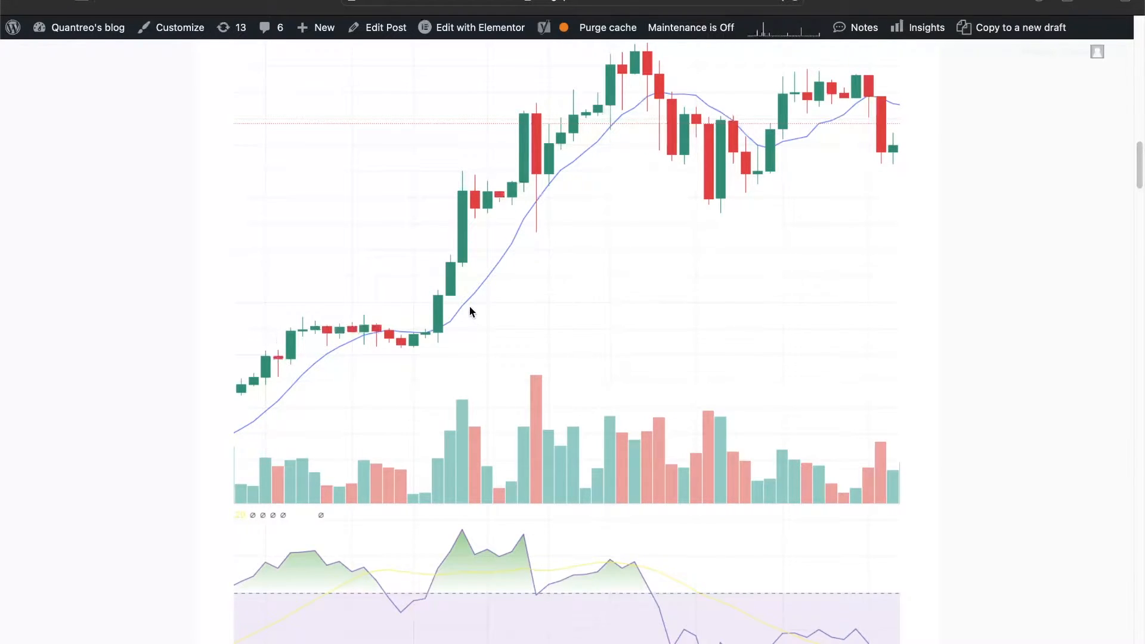
mouse_move(482, 291)
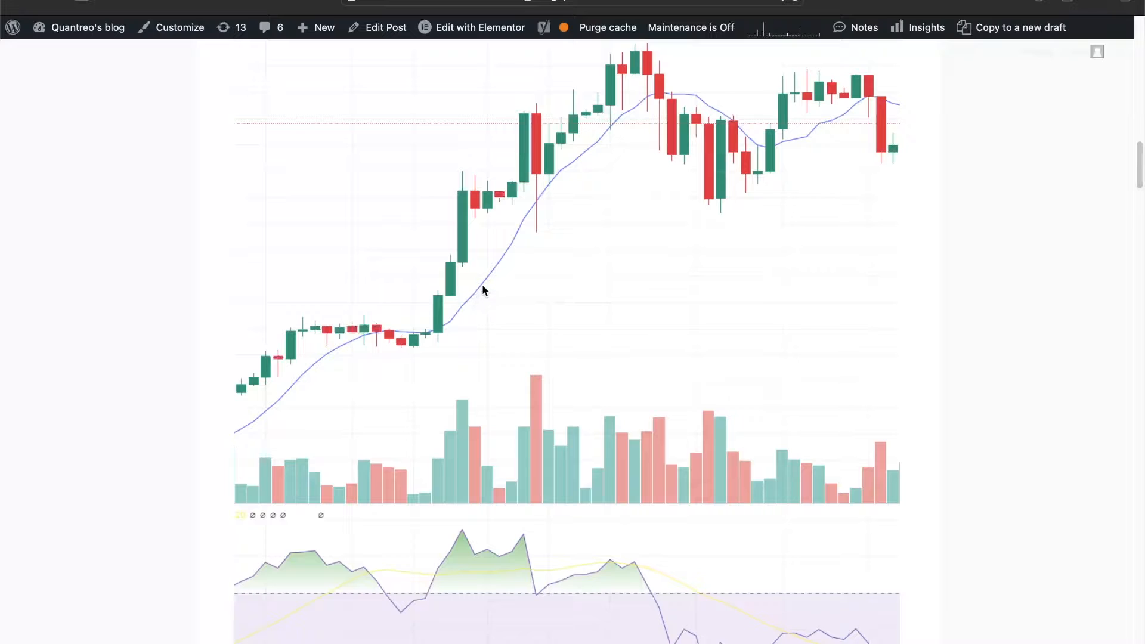
mouse_move(386, 369)
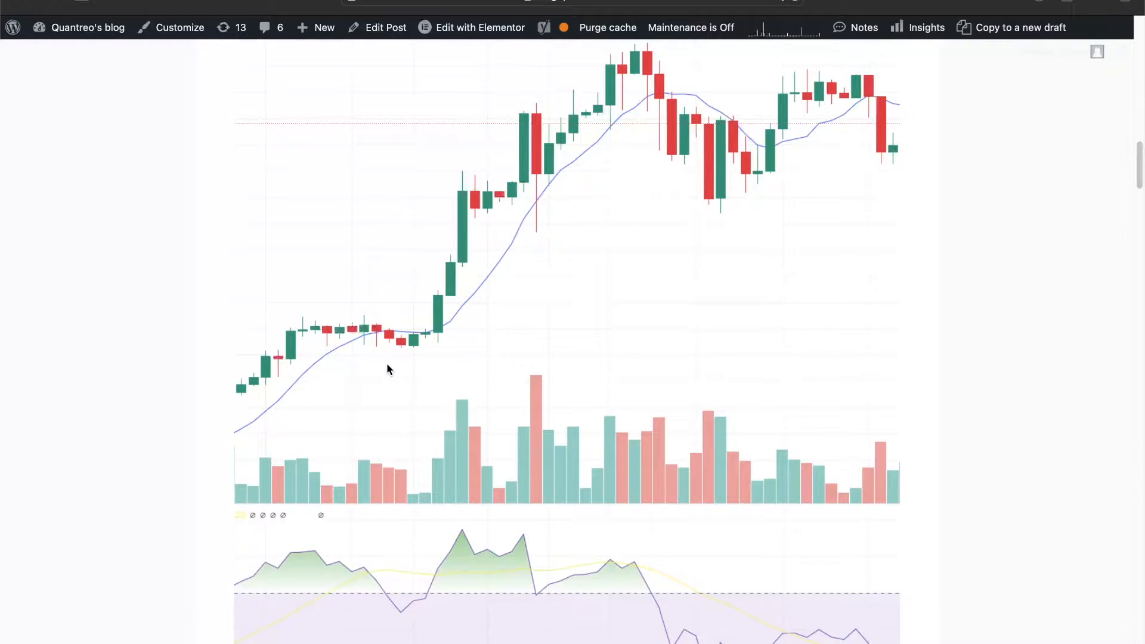
mouse_move(276, 402)
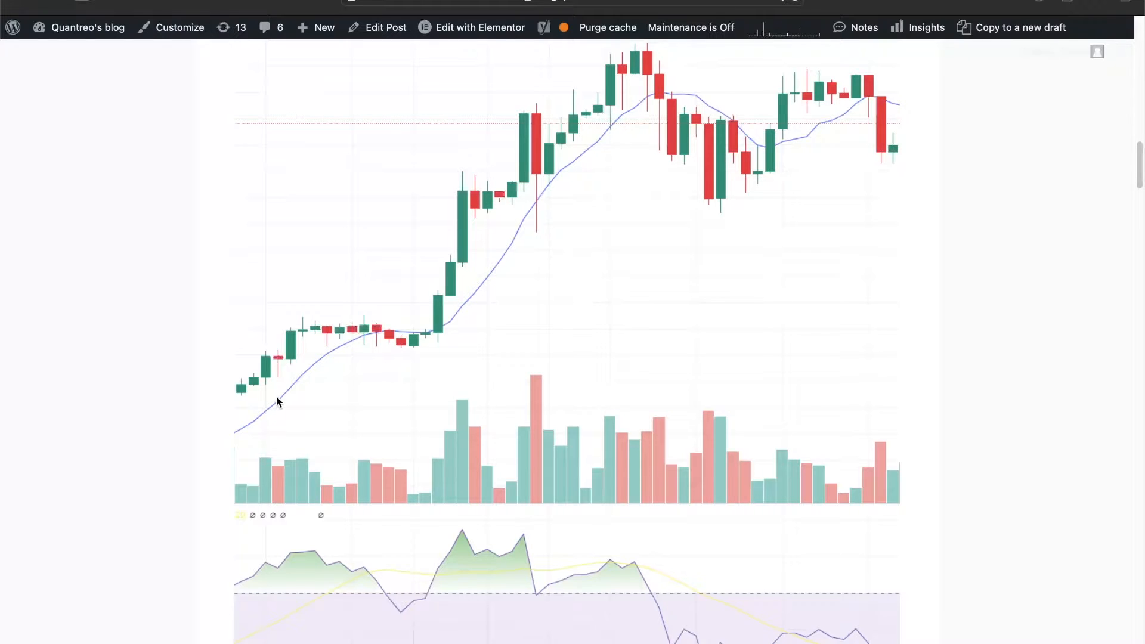
mouse_move(694, 214)
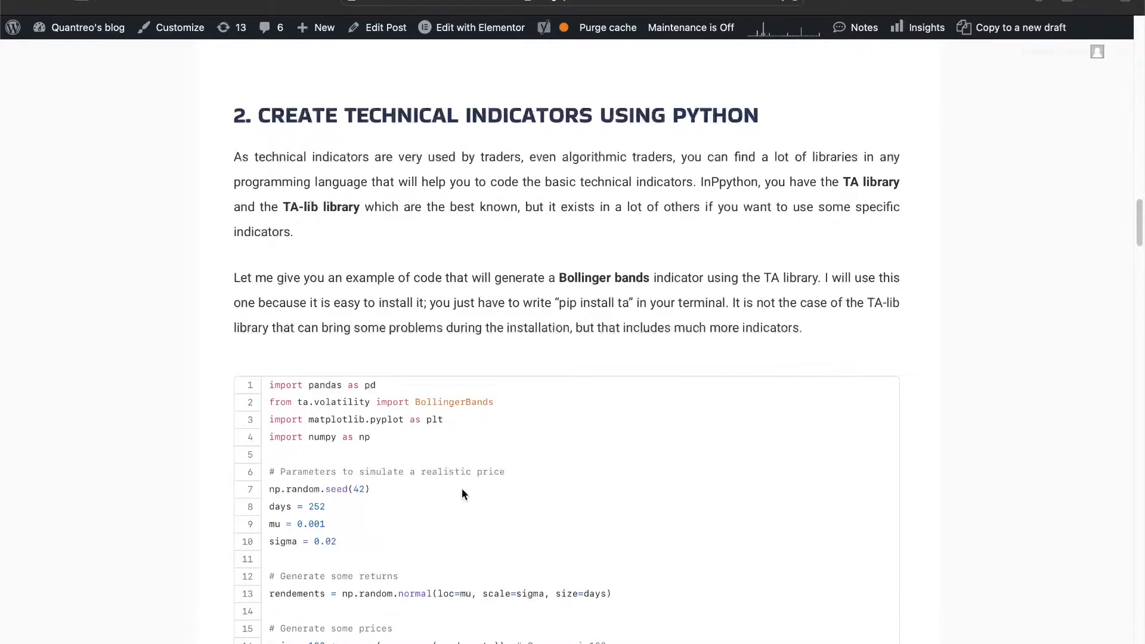
mouse_move(315, 401)
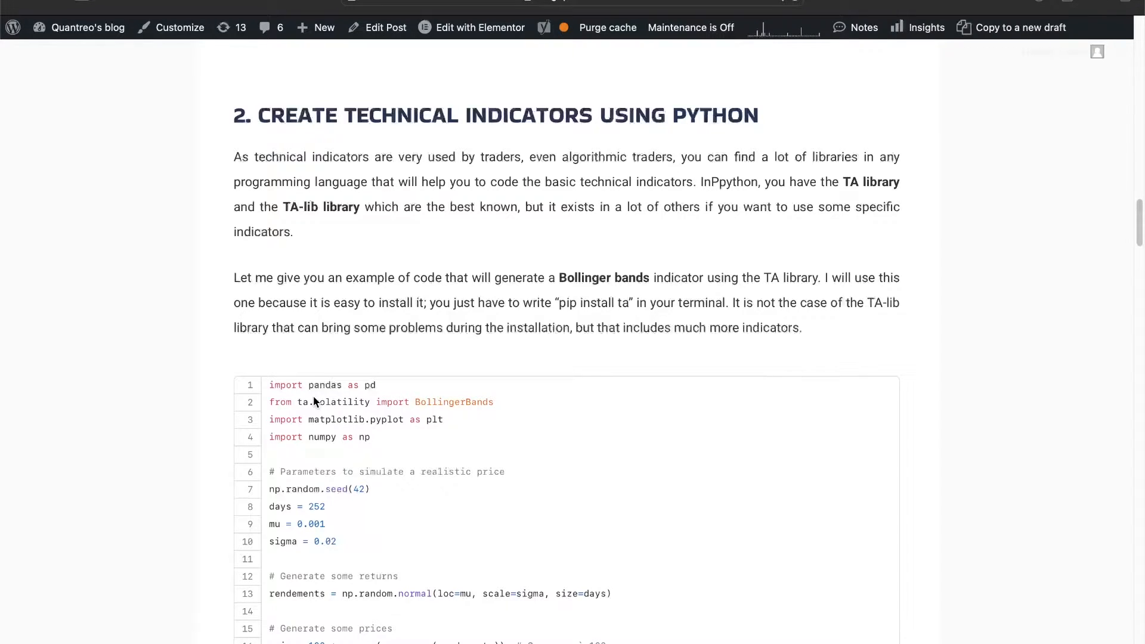
scroll(down, 3)
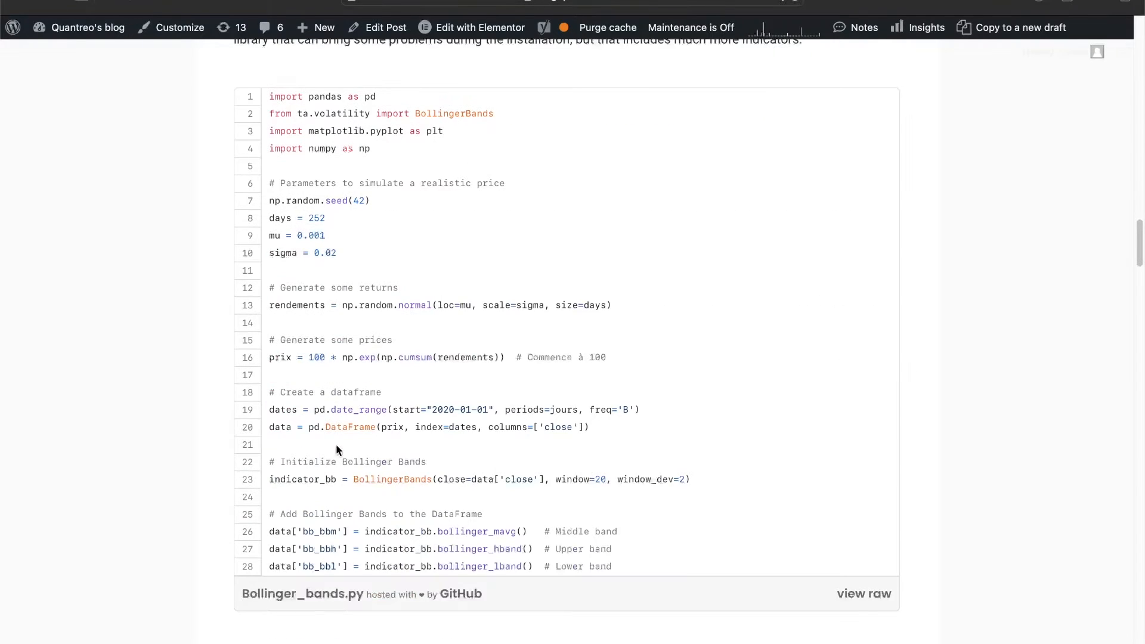
scroll(down, 3)
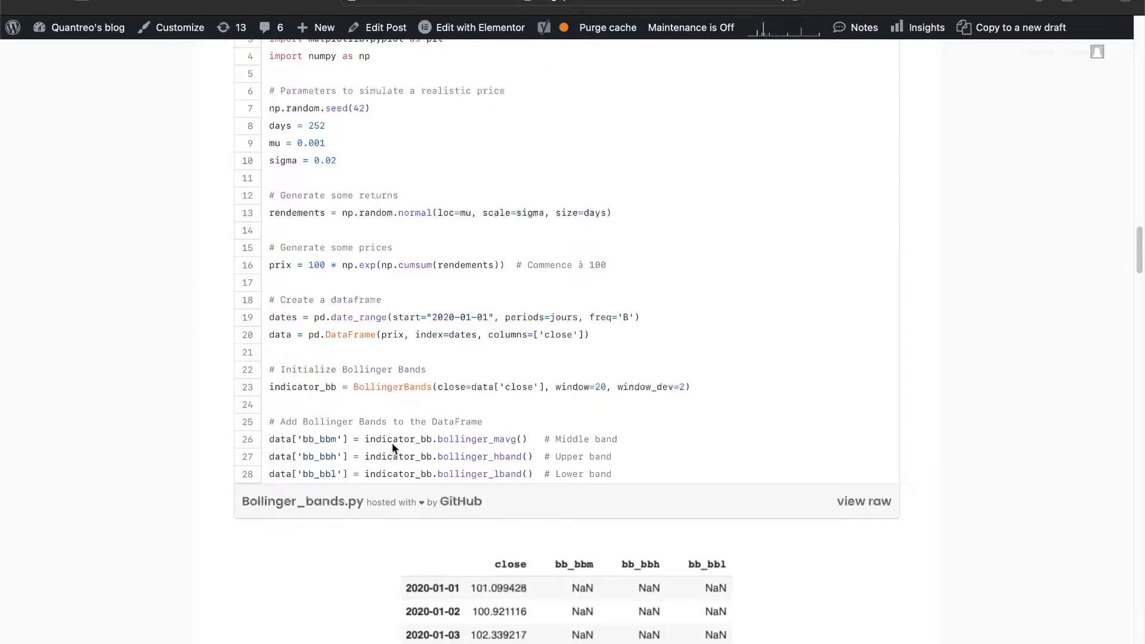
mouse_move(473, 329)
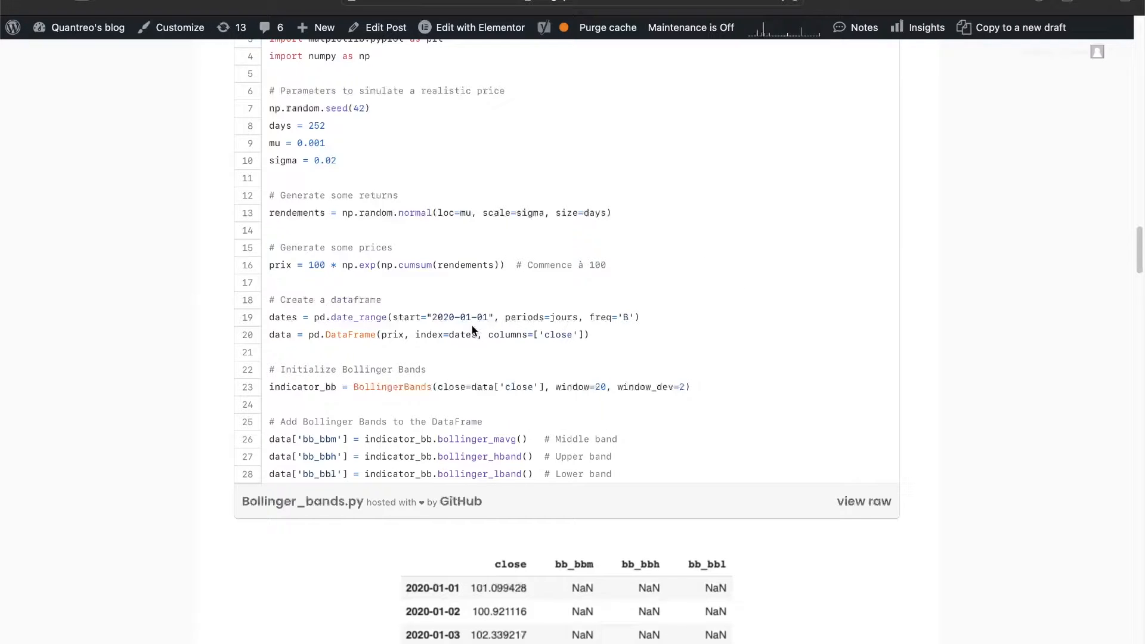
mouse_move(671, 359)
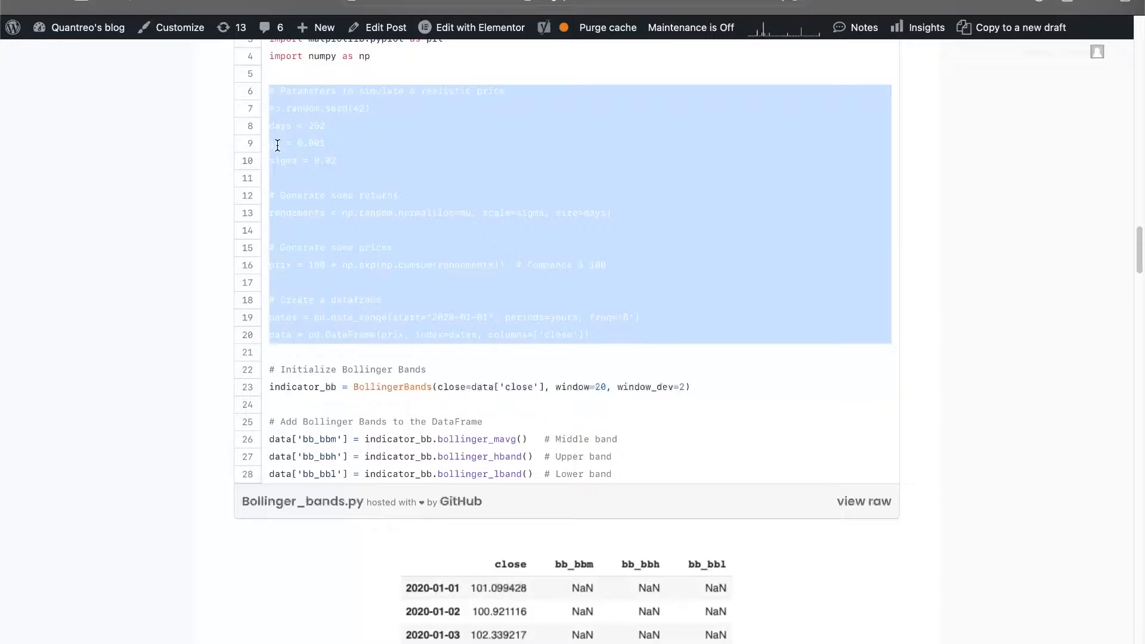
mouse_move(265, 171)
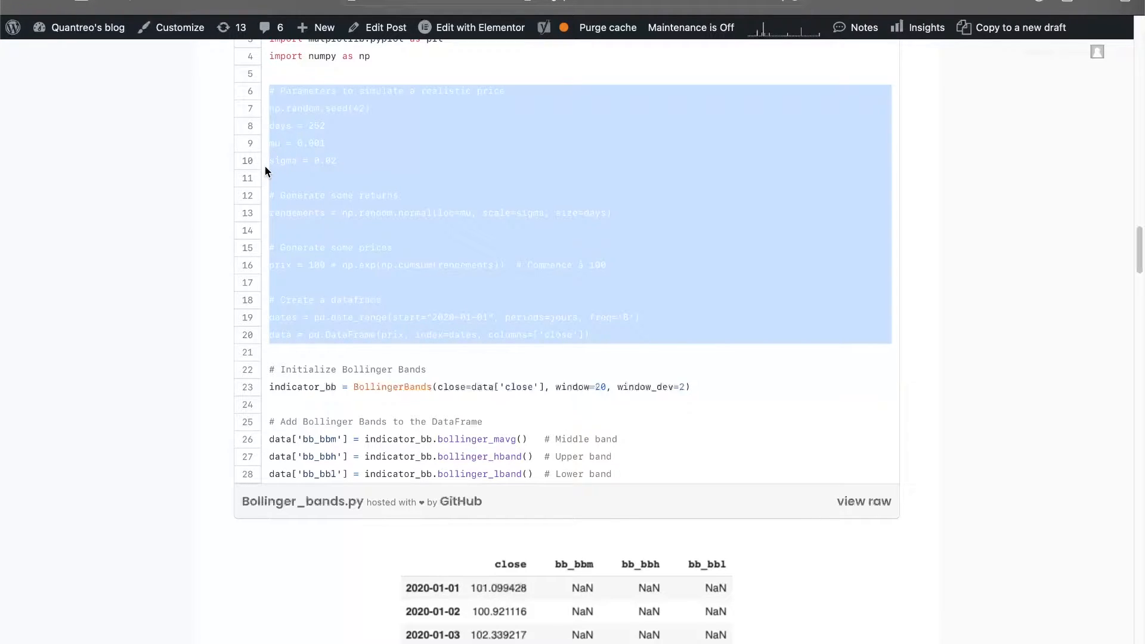
mouse_move(645, 472)
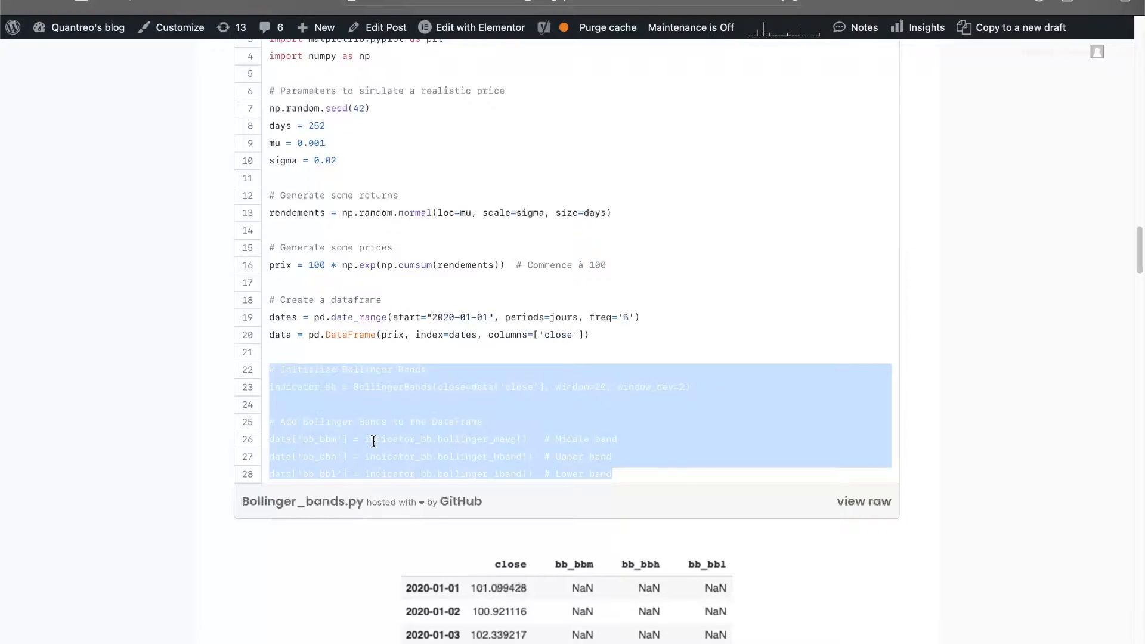
scroll(down, 3)
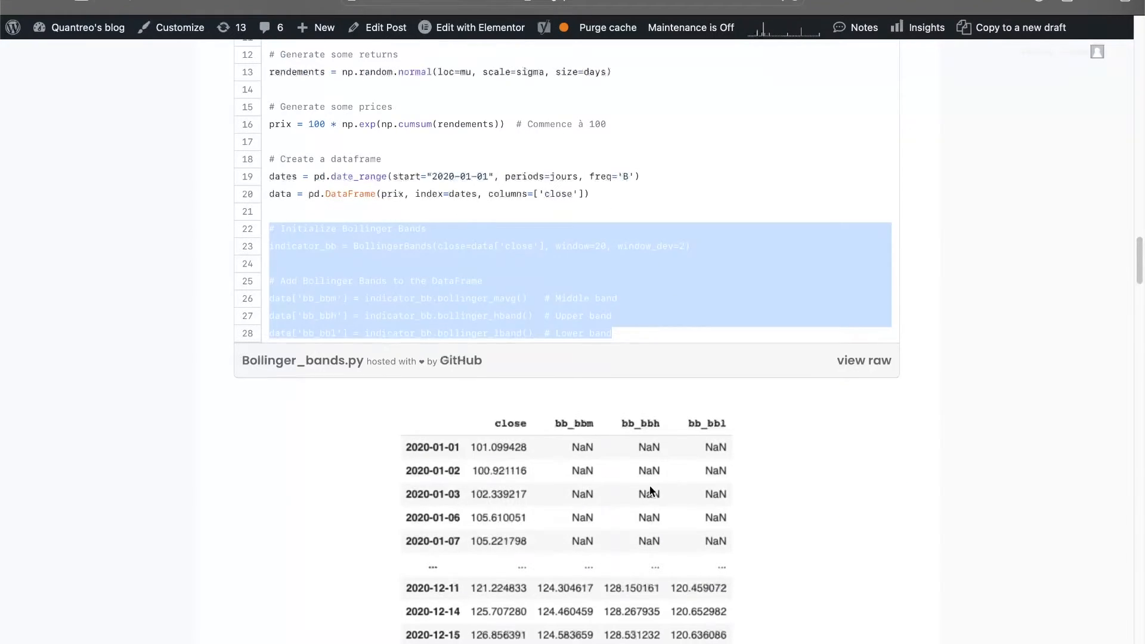
scroll(down, 3)
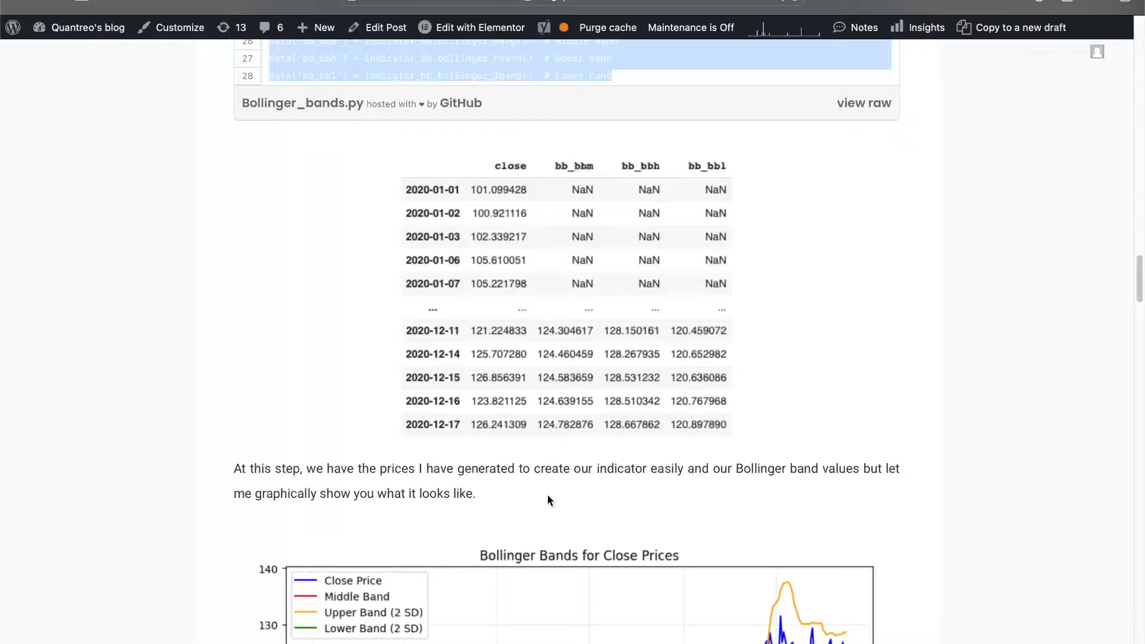
scroll(up, 3)
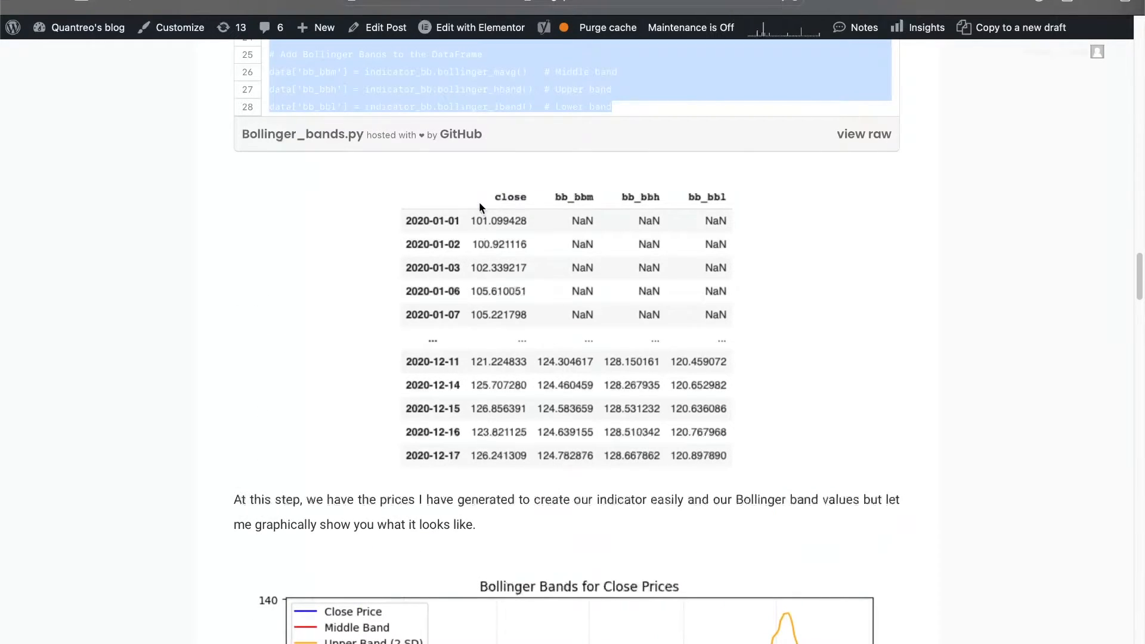
mouse_move(515, 342)
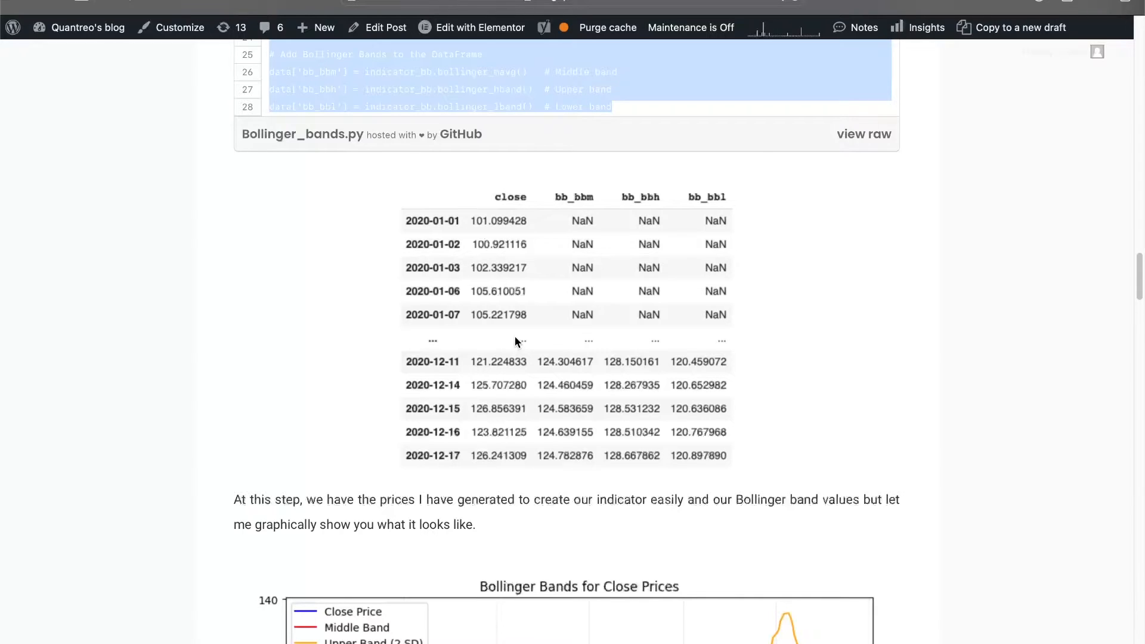
scroll(down, 3)
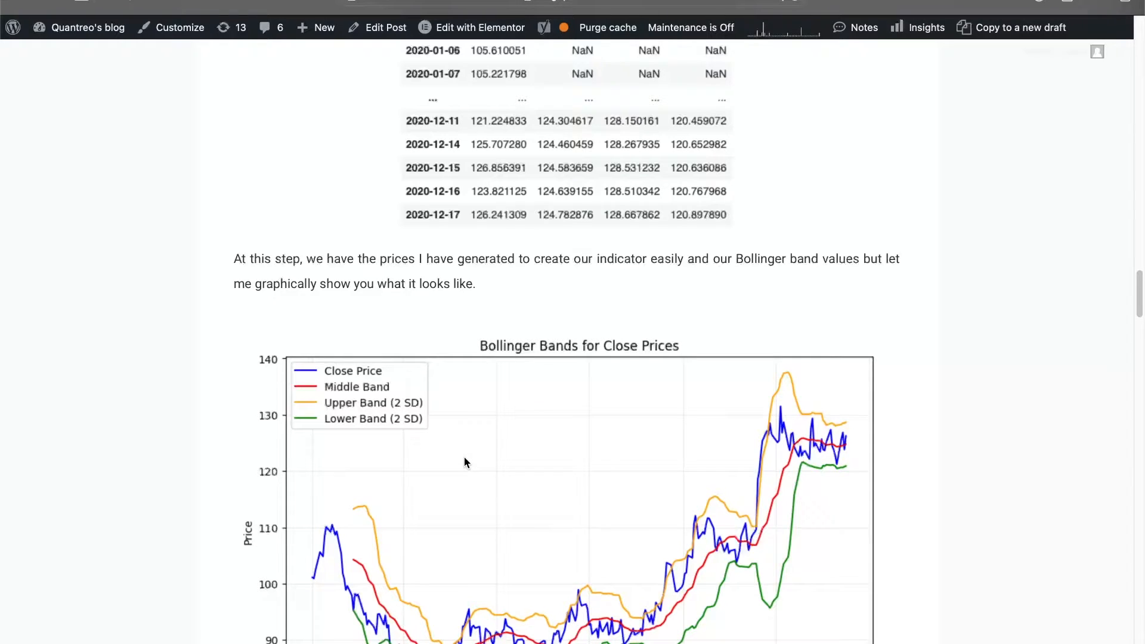
scroll(down, 3)
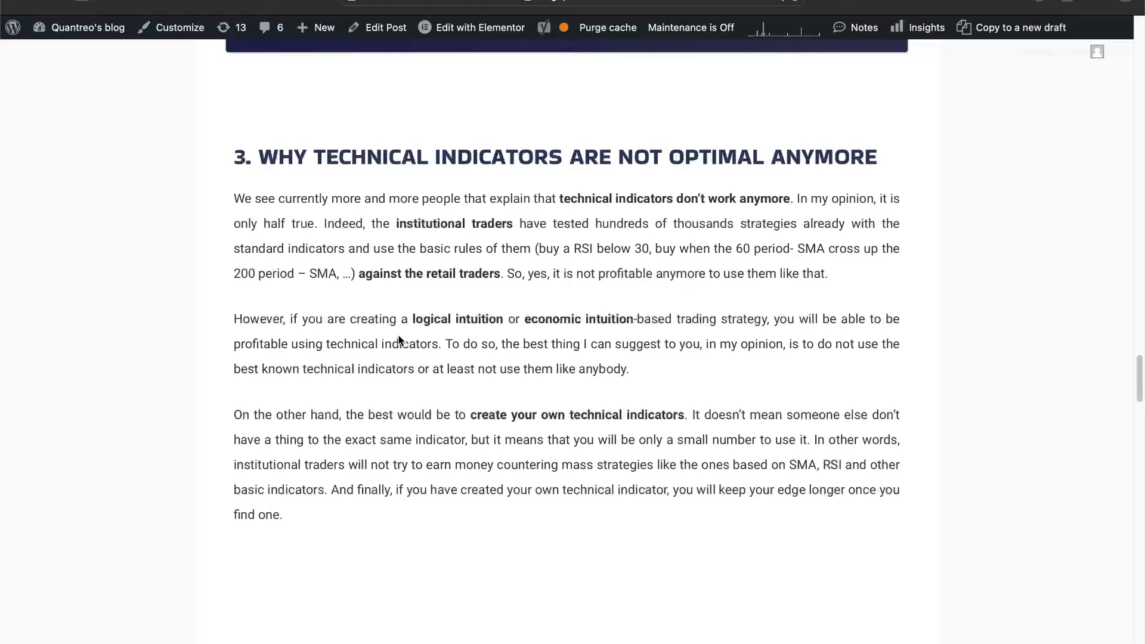
scroll(down, 3)
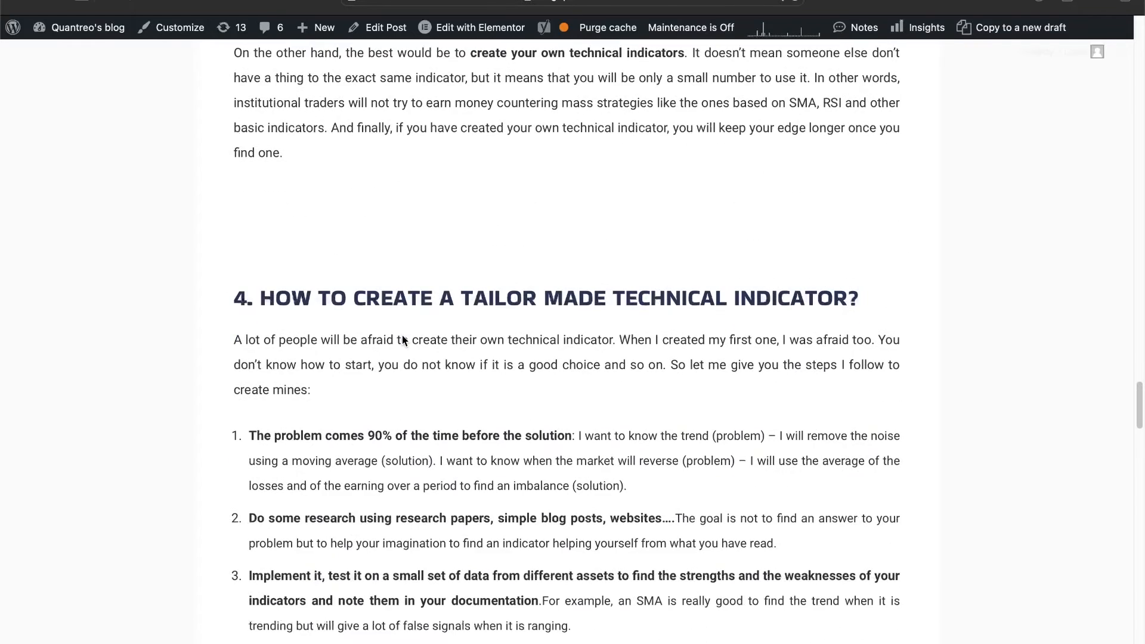
scroll(down, 3)
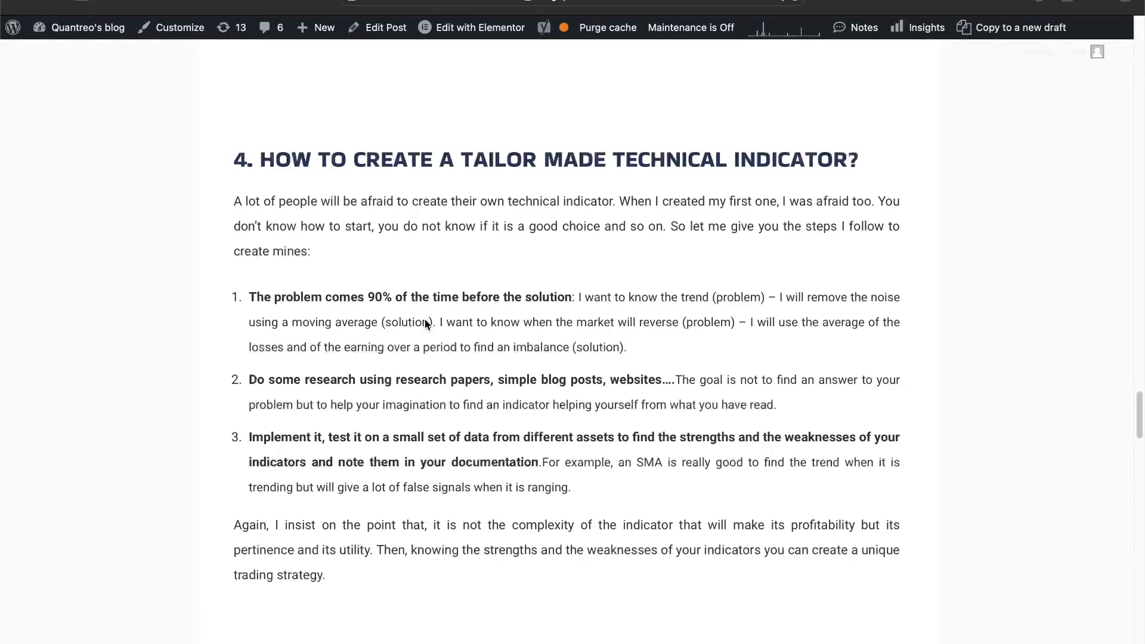
scroll(down, 3)
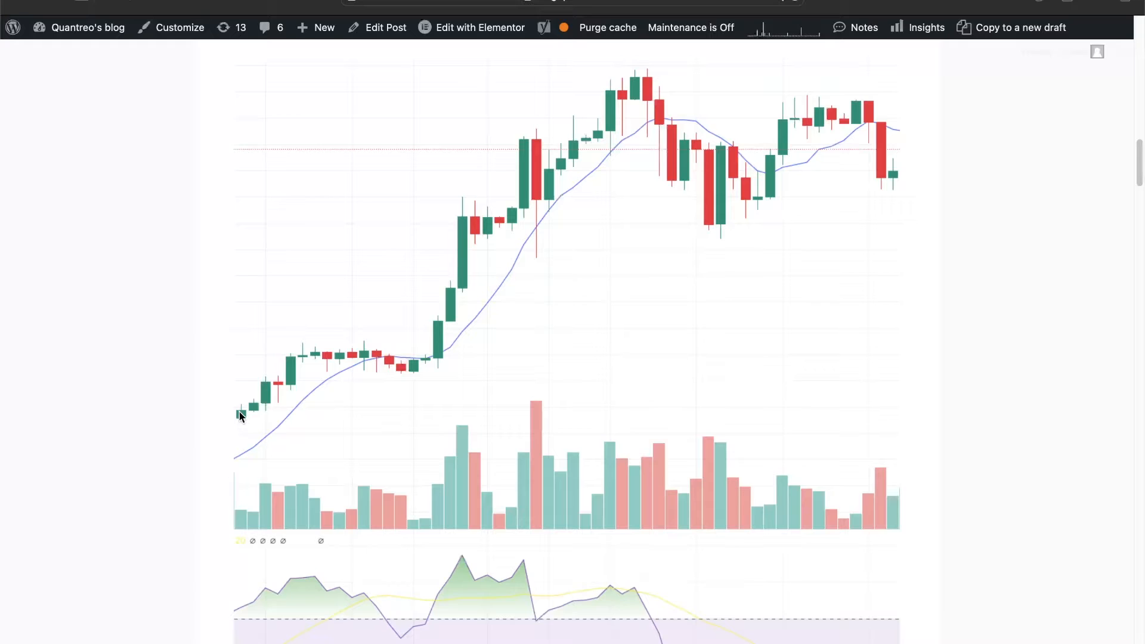
mouse_move(354, 356)
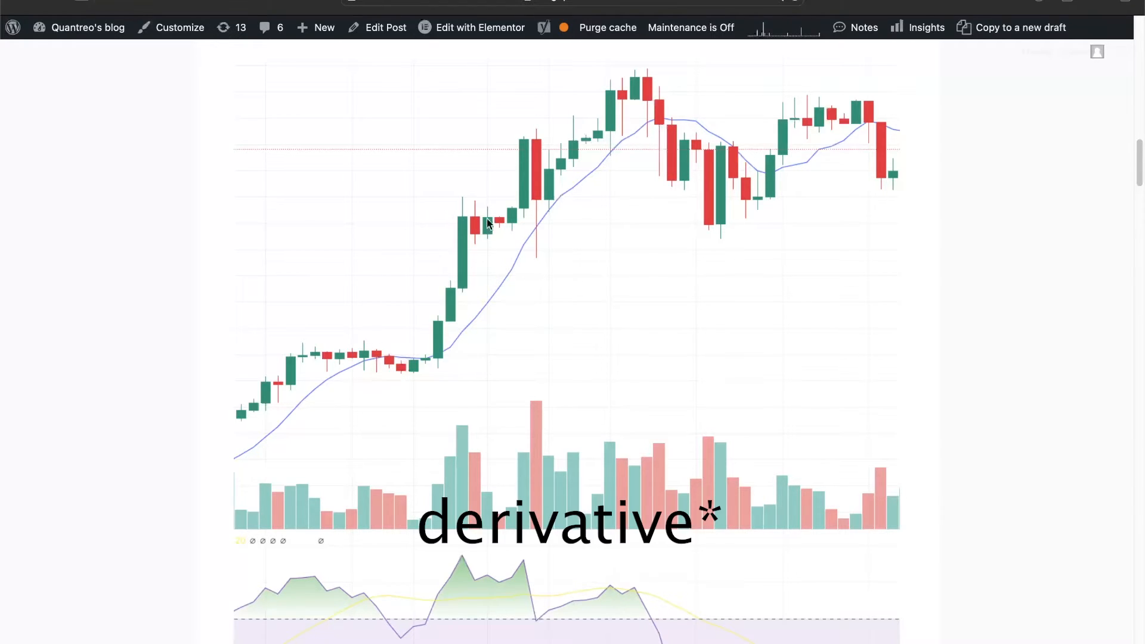
mouse_move(406, 365)
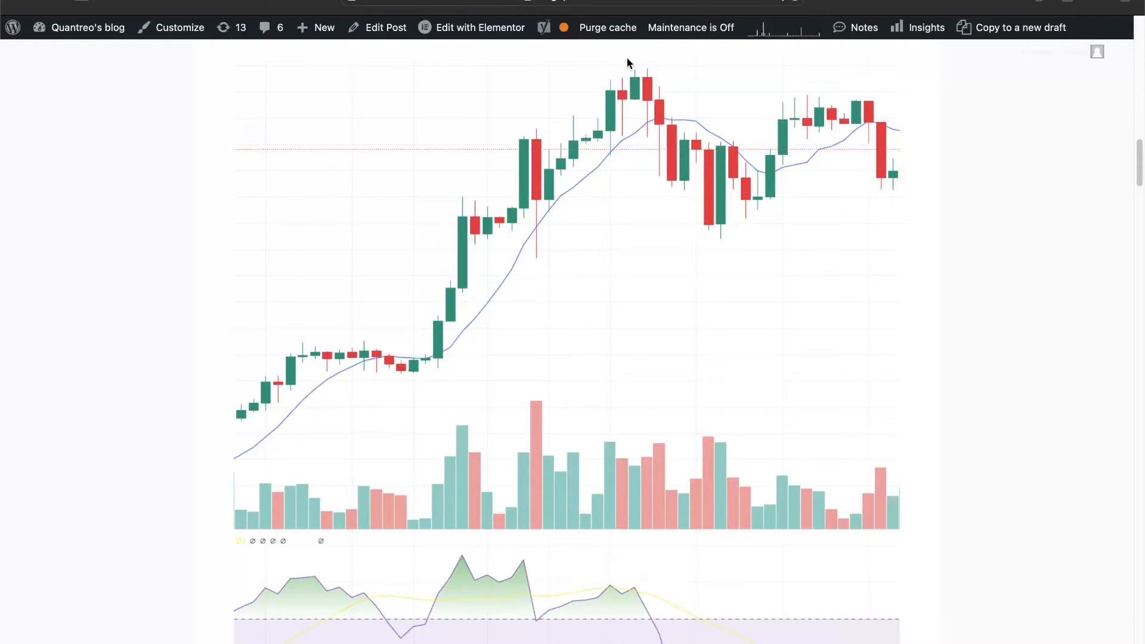
mouse_move(426, 242)
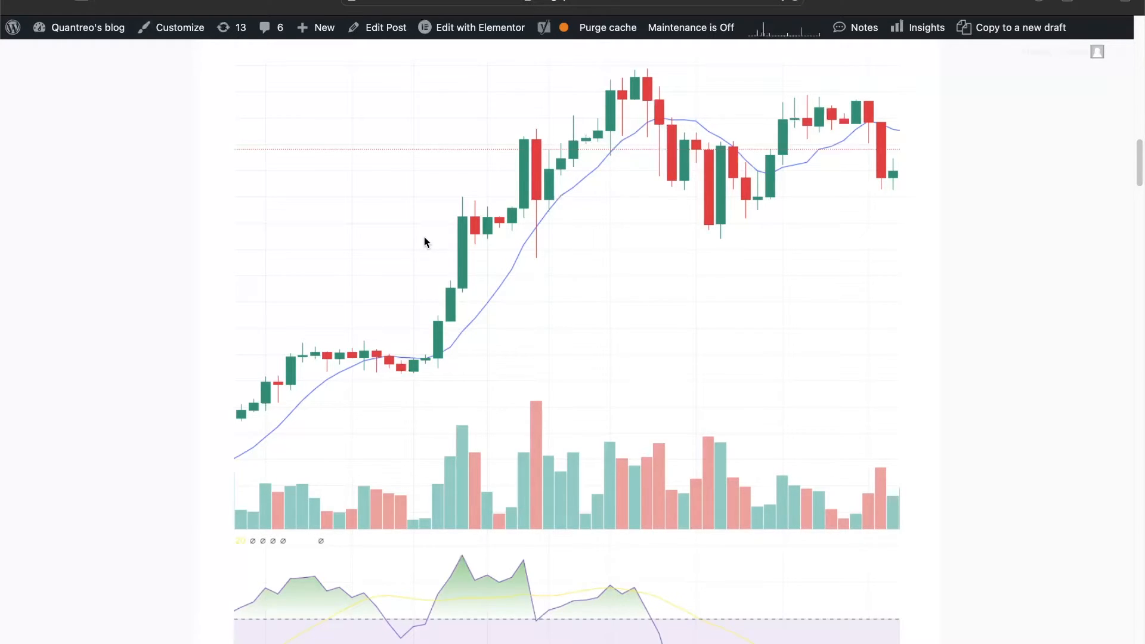
scroll(down, 3)
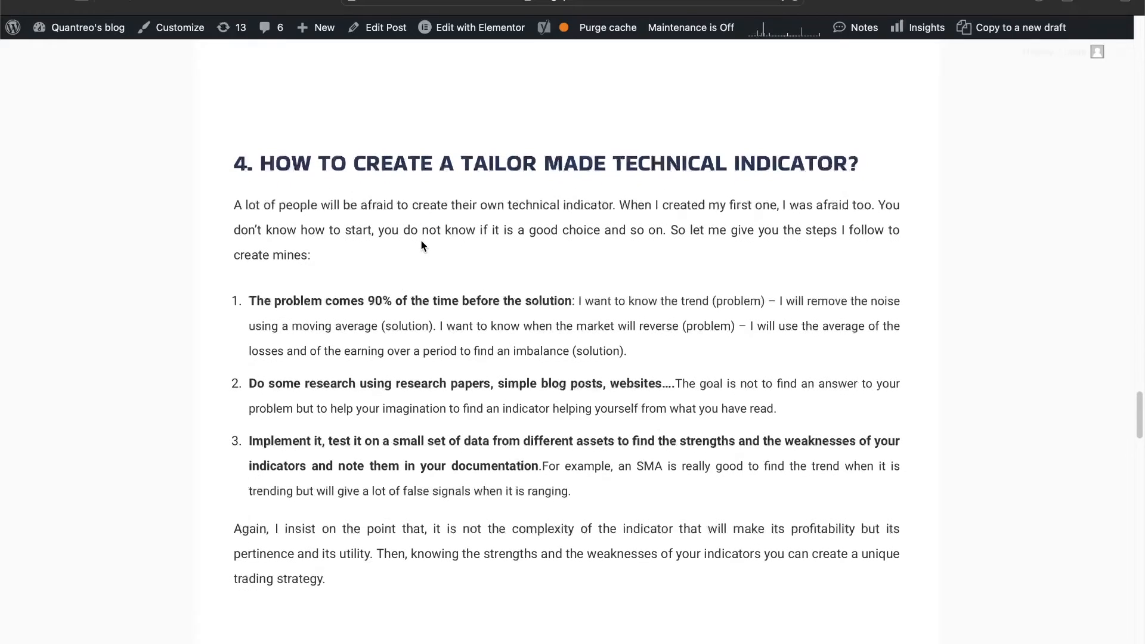
scroll(down, 3)
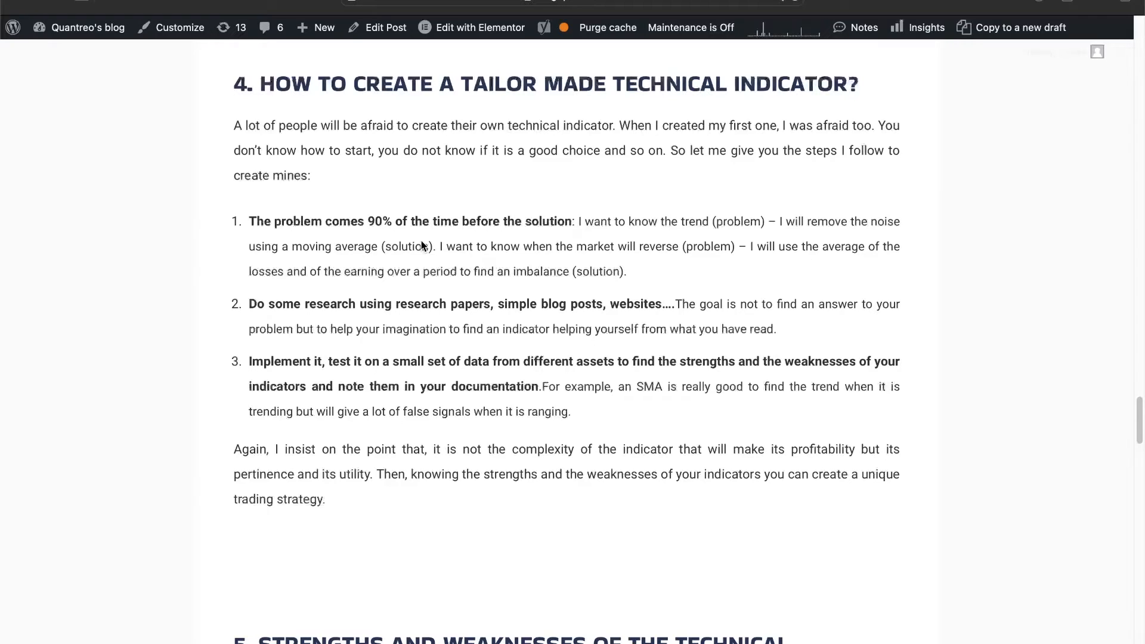
mouse_move(418, 260)
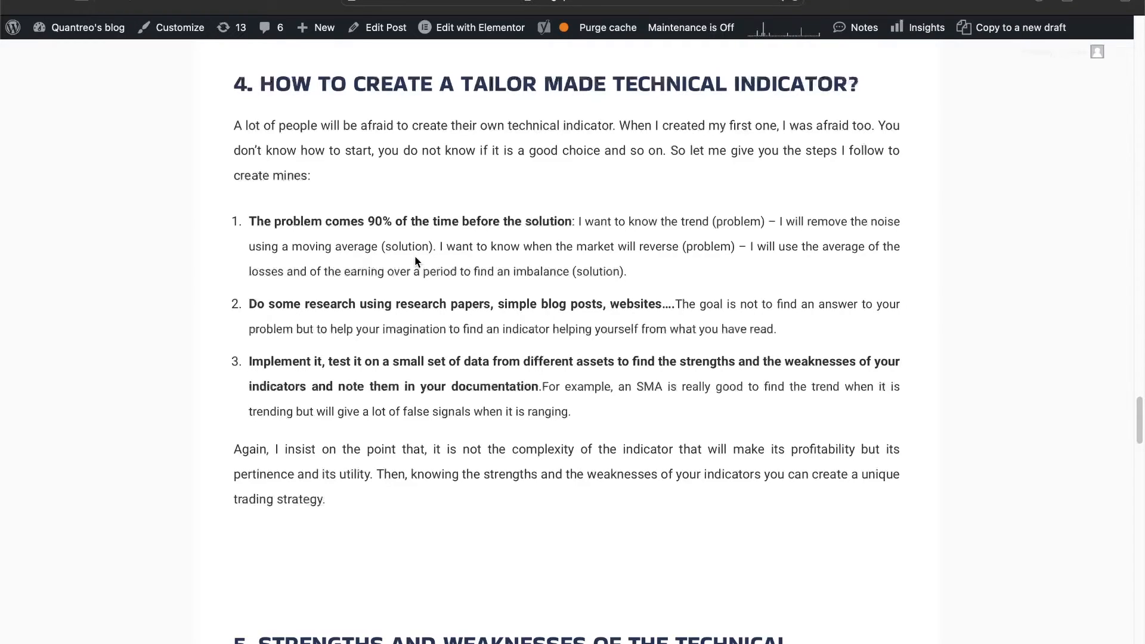
mouse_move(448, 297)
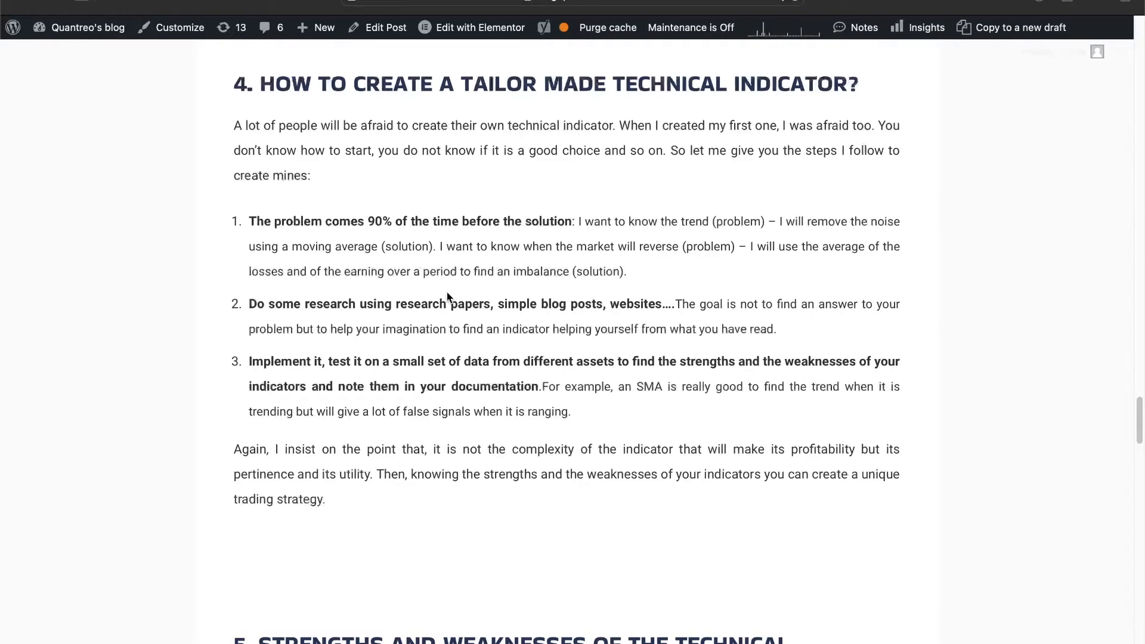
scroll(down, 3)
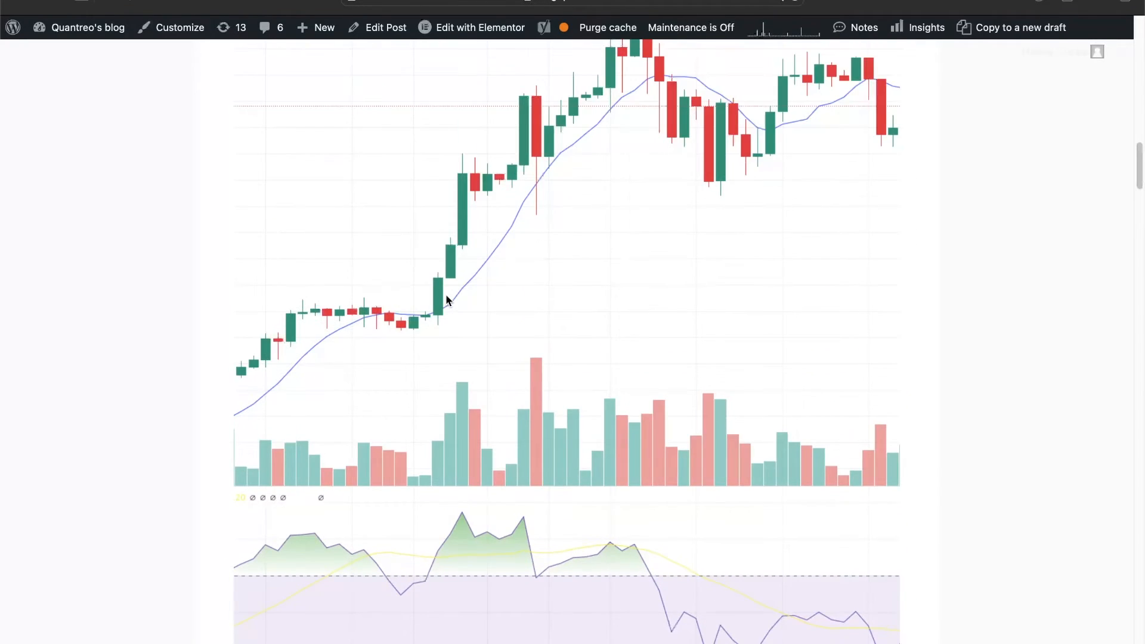
scroll(up, 3)
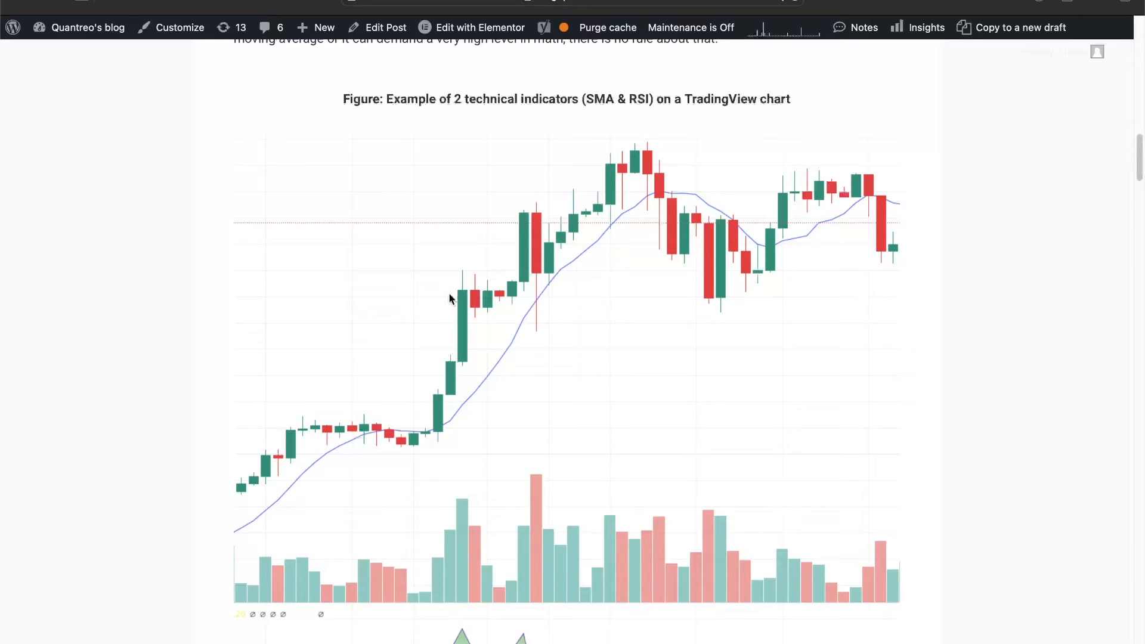
mouse_move(627, 158)
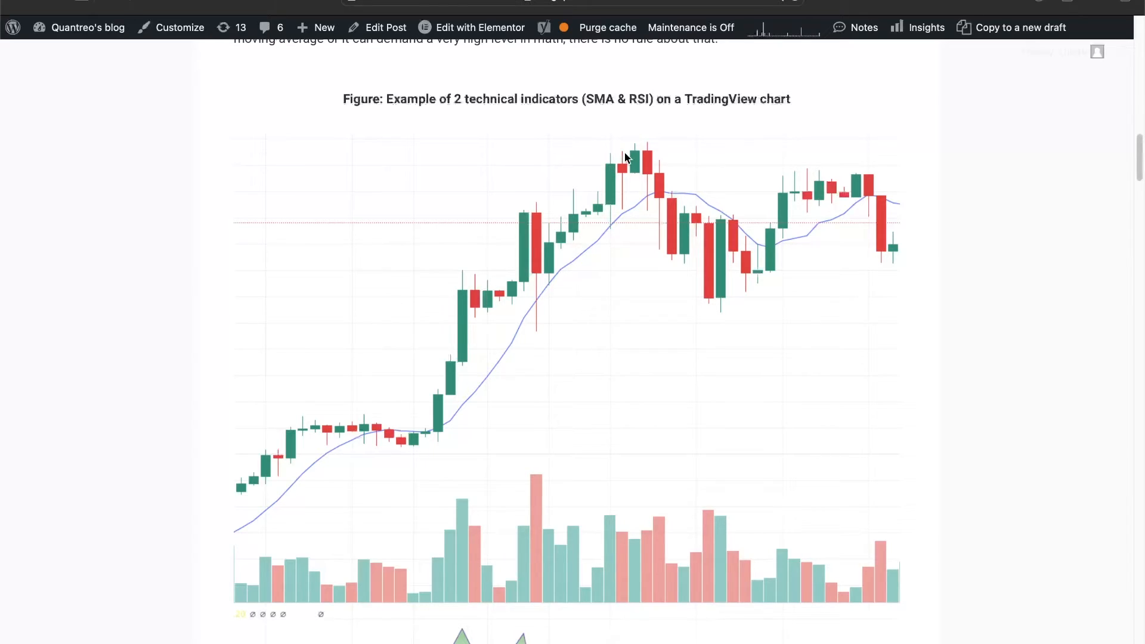
mouse_move(432, 316)
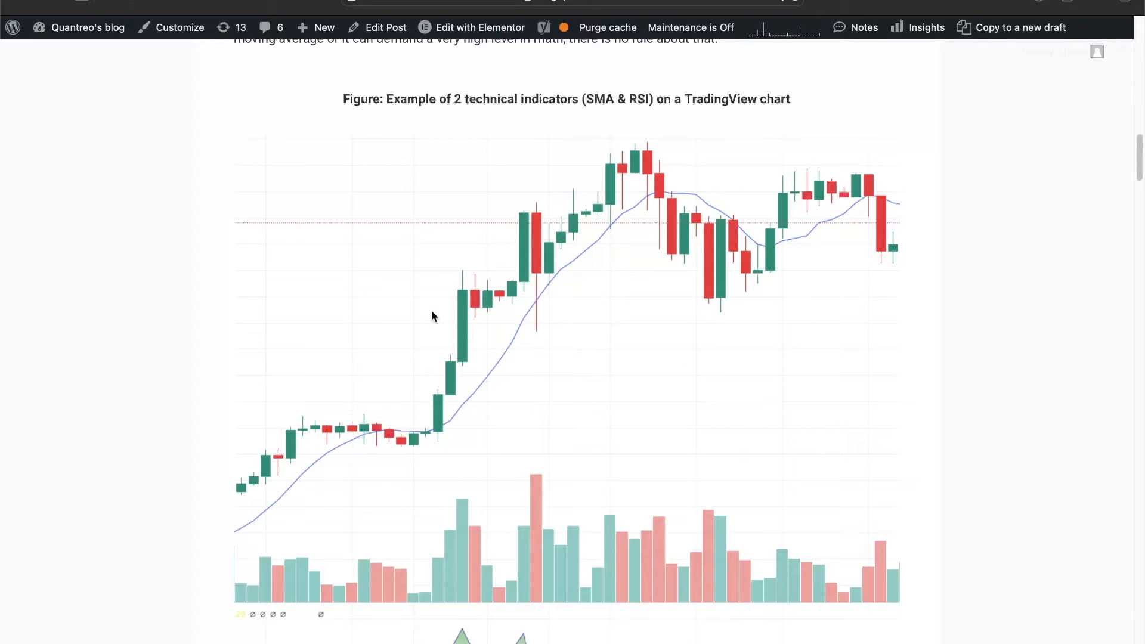
mouse_move(502, 265)
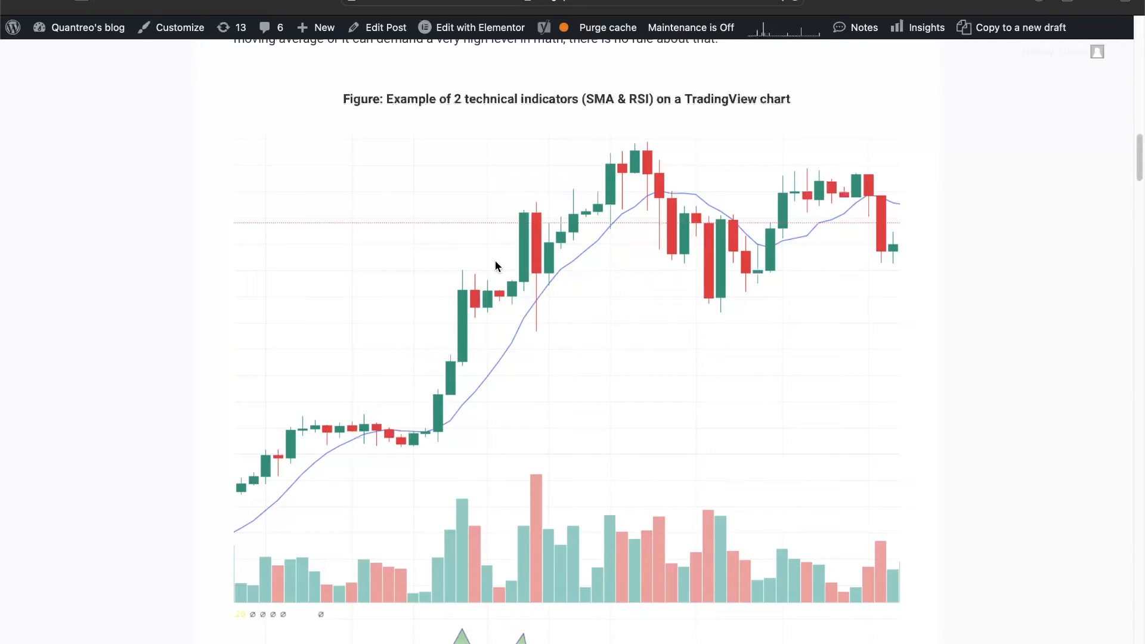
scroll(down, 3)
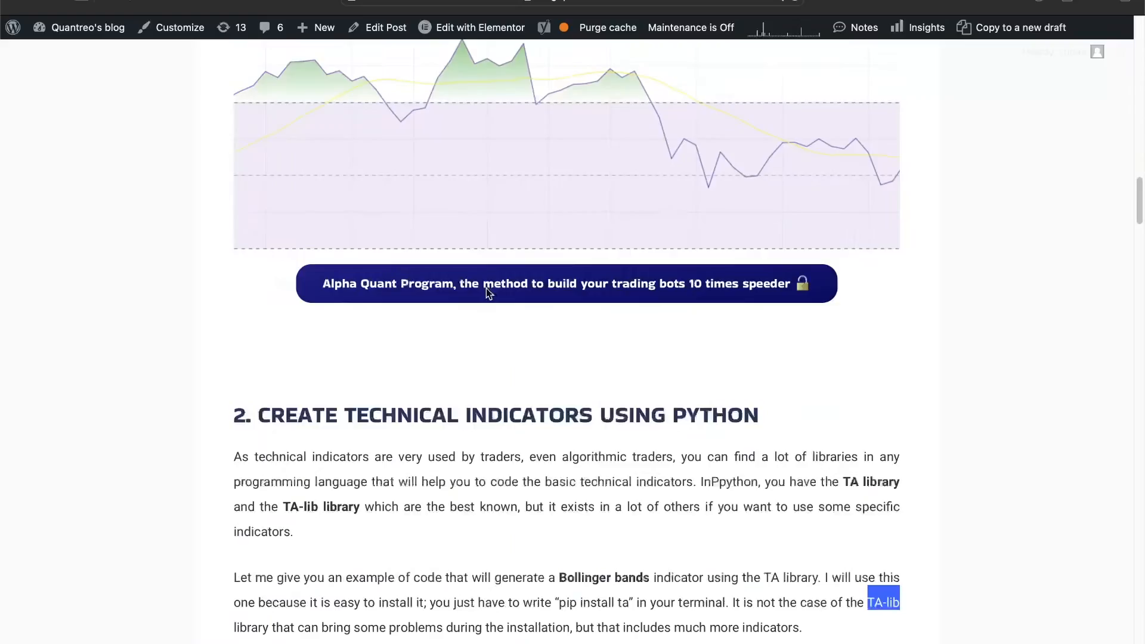
scroll(down, 3)
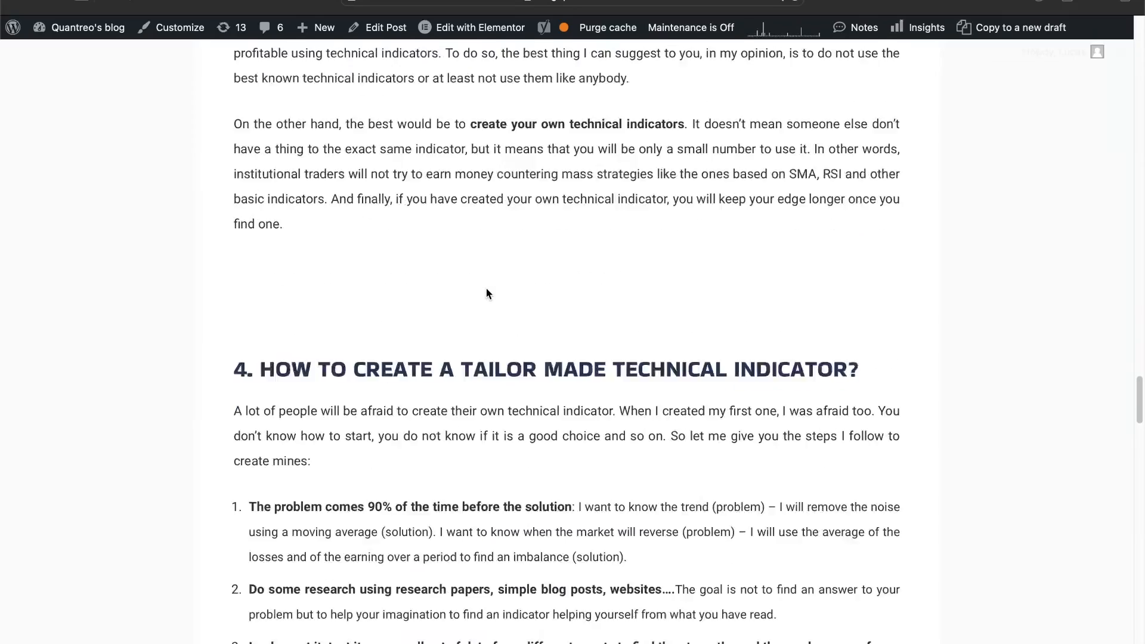
scroll(down, 3)
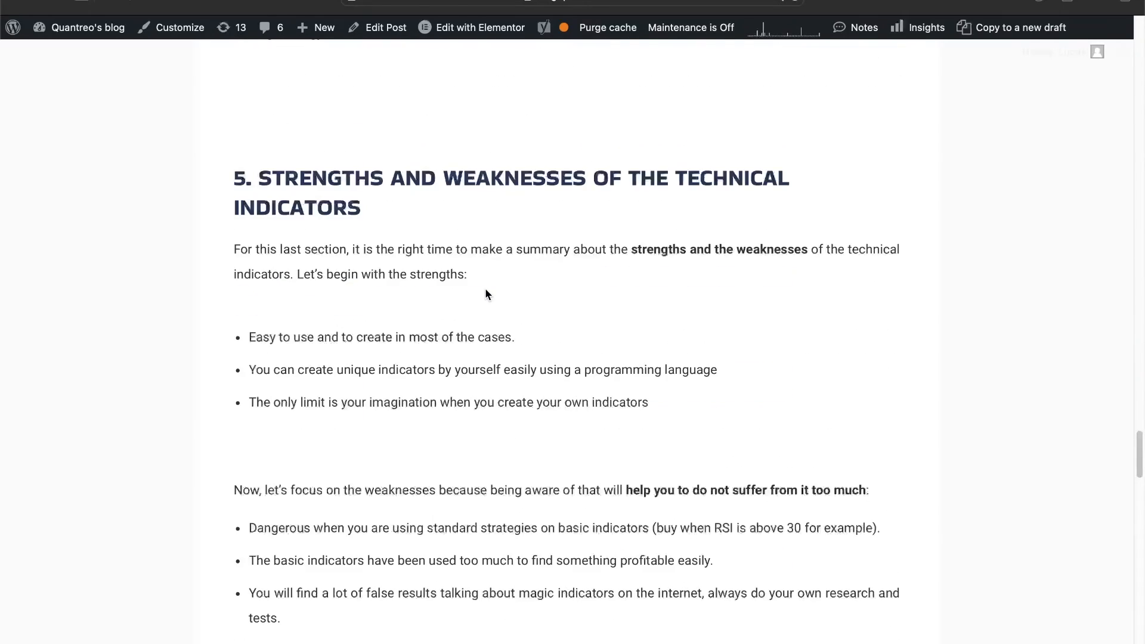
scroll(up, 3)
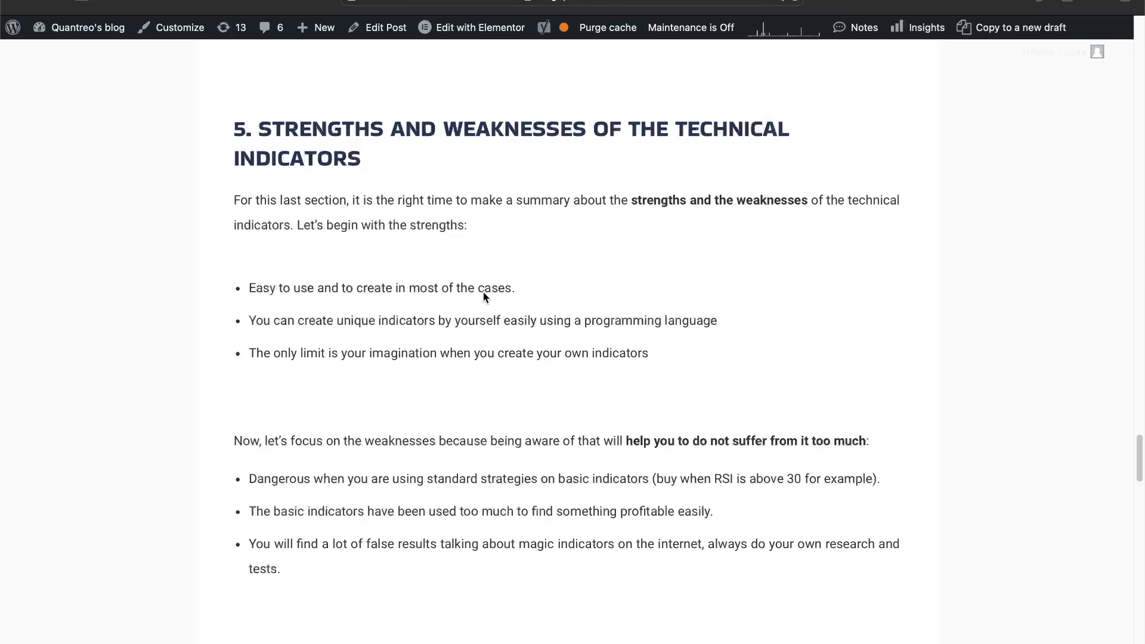
mouse_move(913, 578)
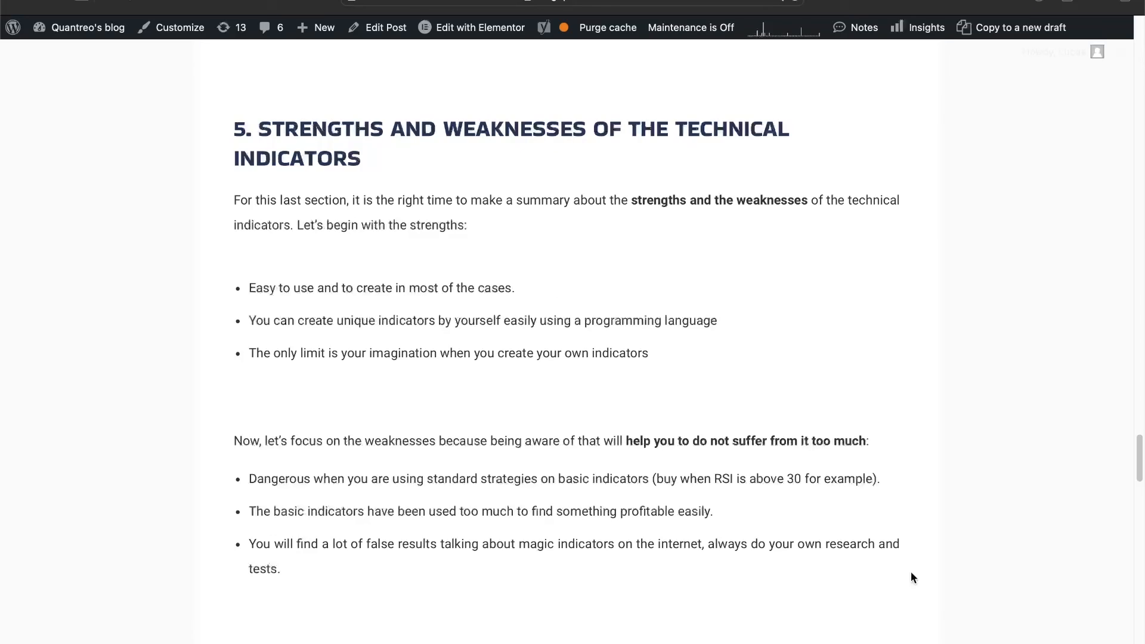